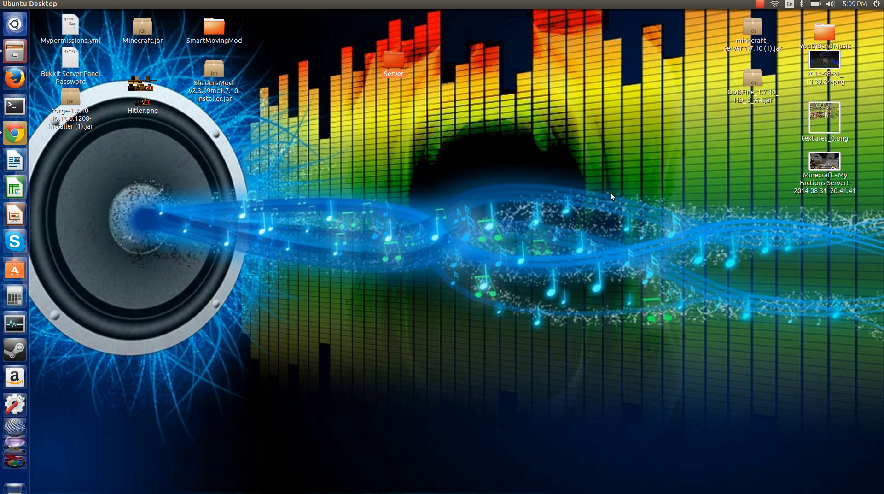
mouse_move(100, 172)
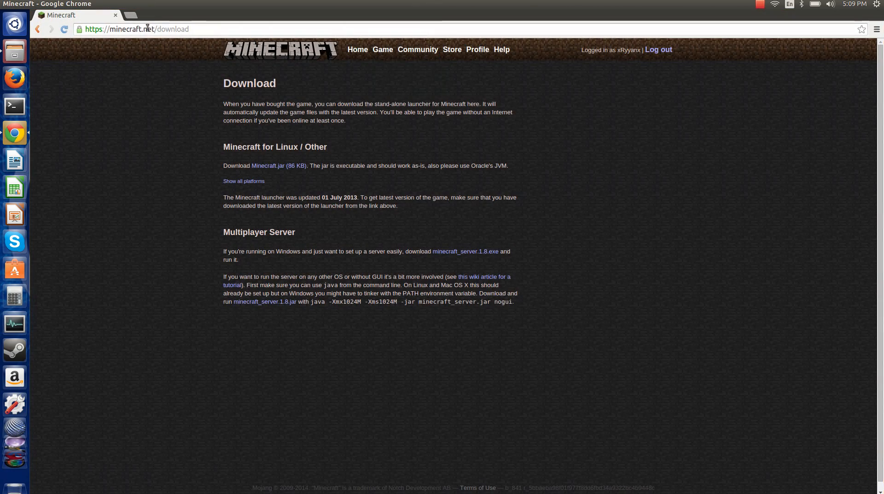
Step: Bring up minecraft.net/download in Chrome and highlight the Multiplayer Server run command
left_click(136, 29)
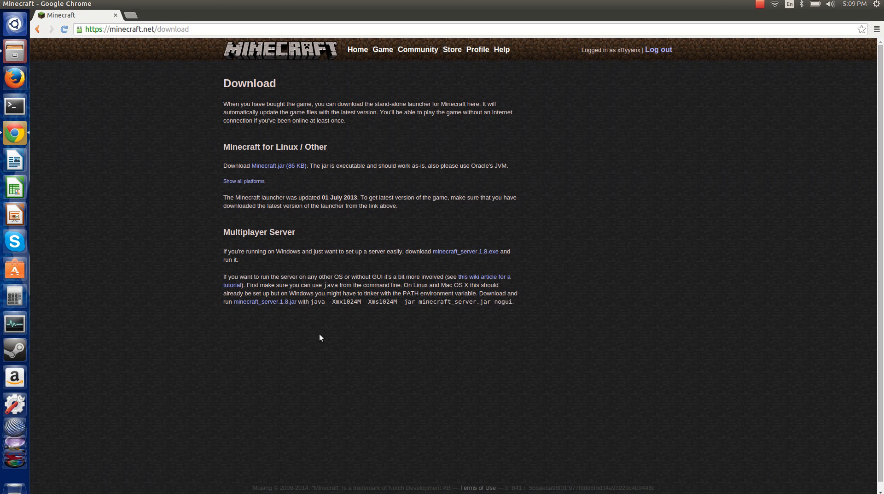
mouse_move(264, 303)
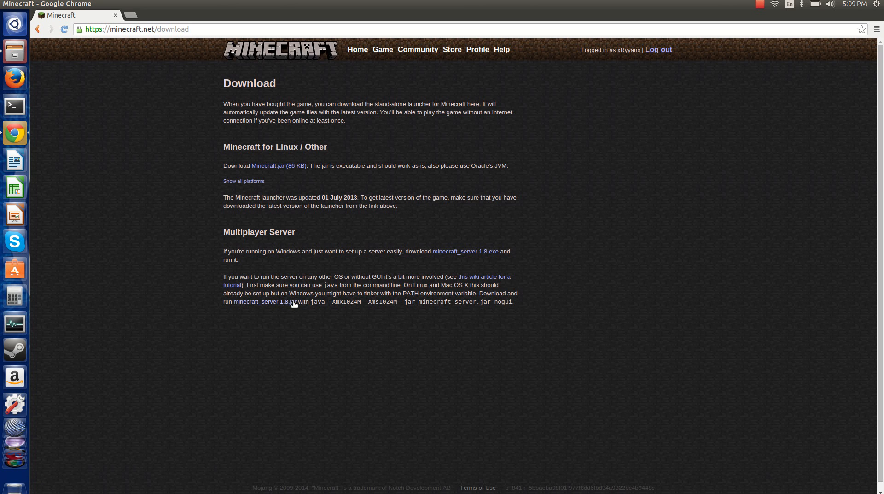
mouse_move(408, 282)
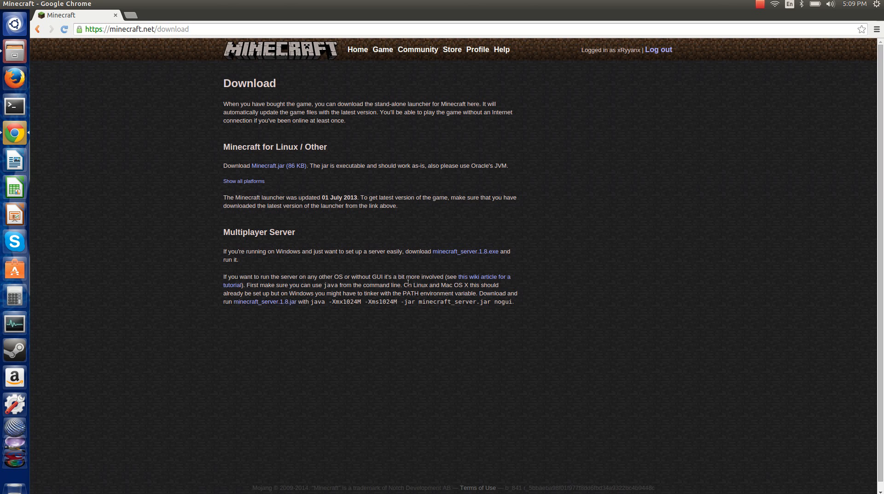
mouse_move(316, 305)
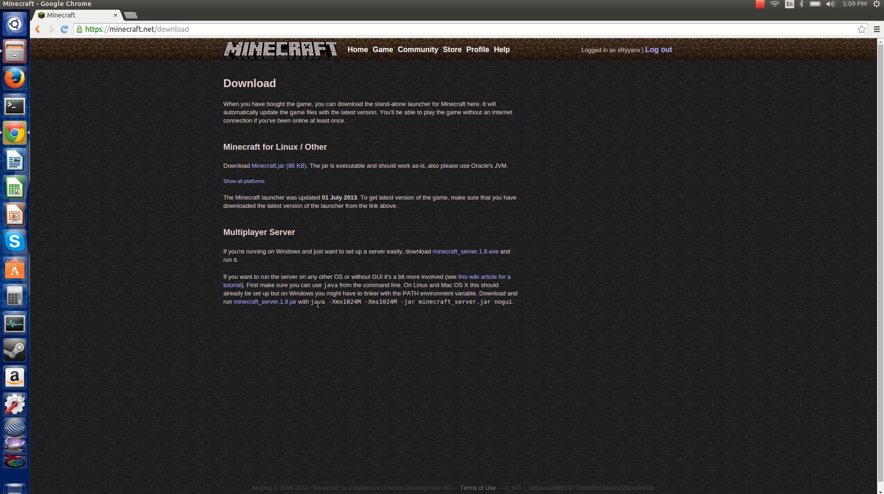
left_click_drag(326, 302, 487, 301)
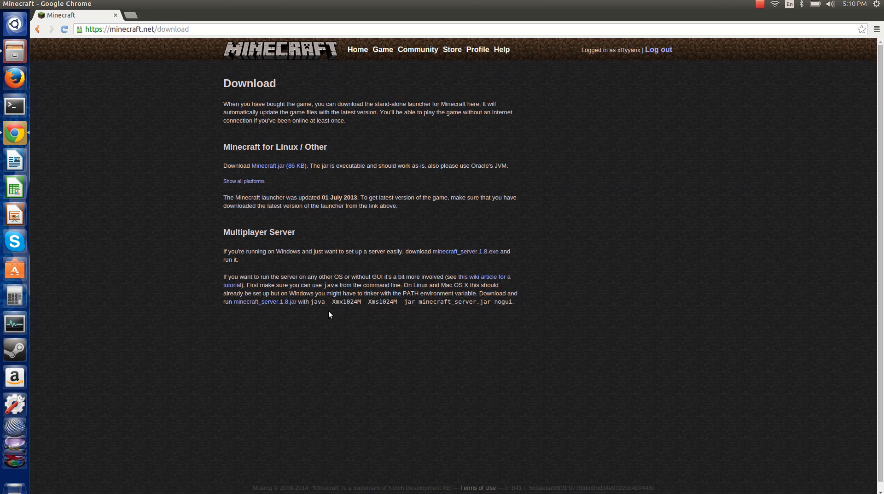
mouse_move(379, 292)
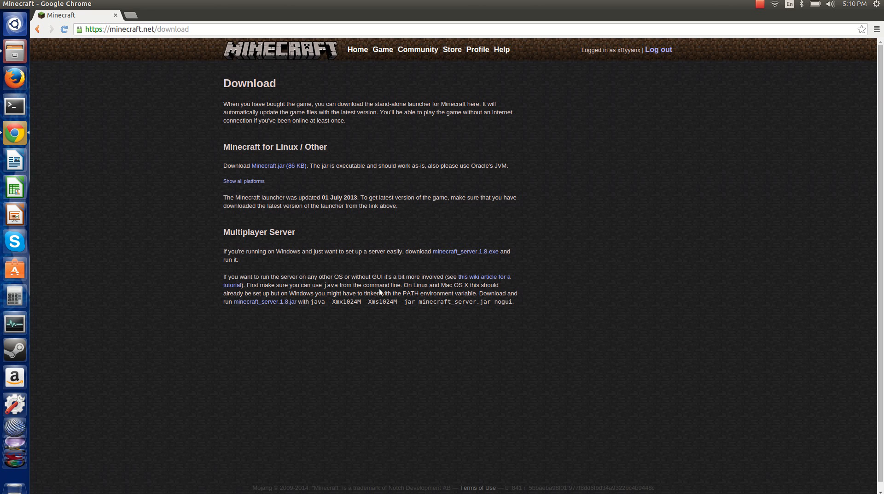
mouse_move(529, 277)
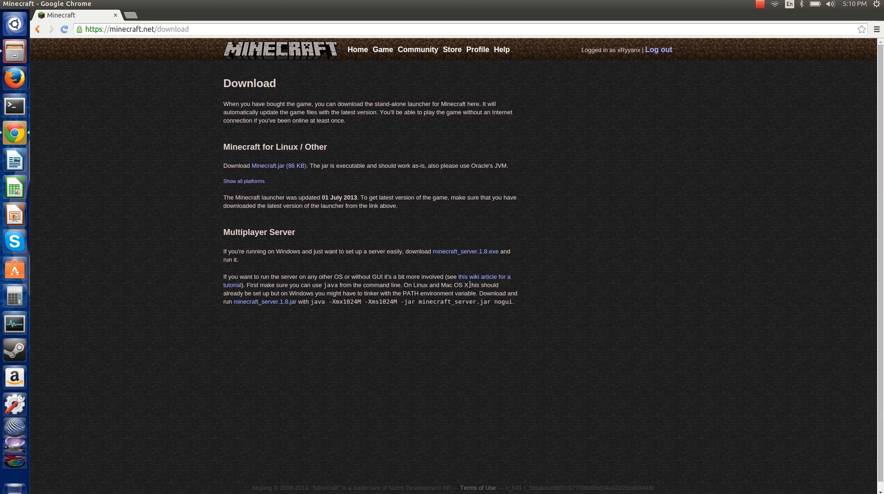
mouse_move(285, 340)
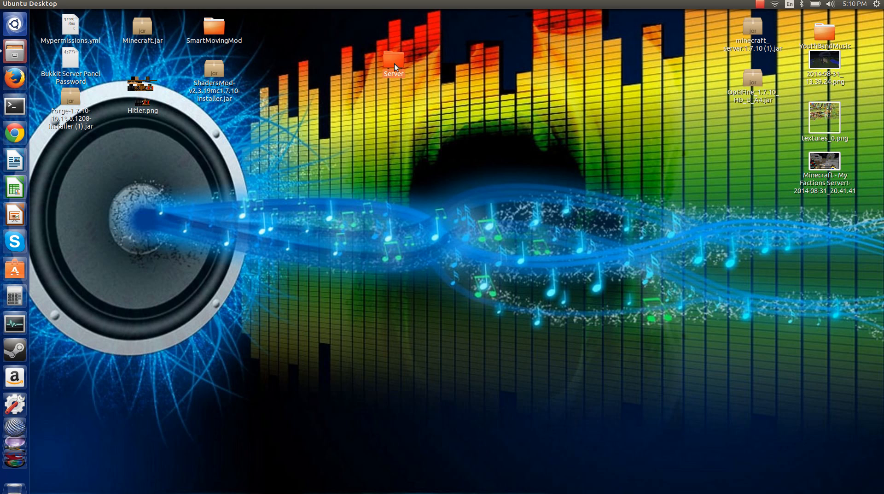
double_click(393, 56)
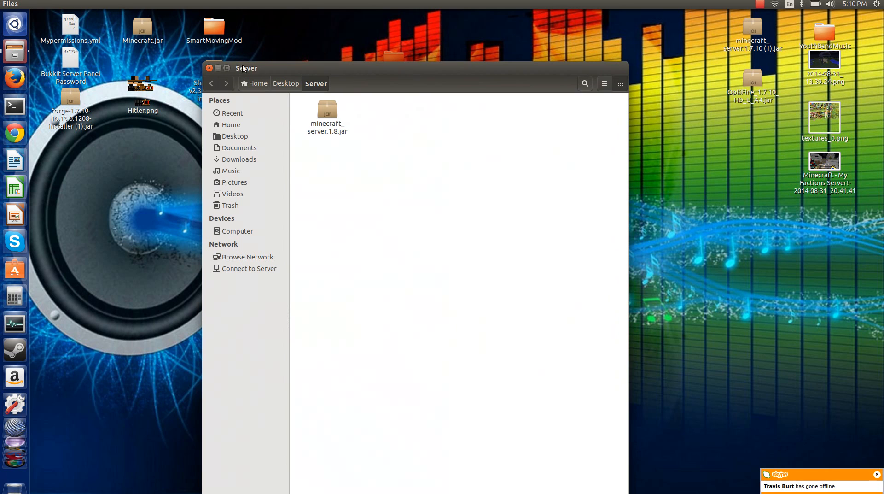
left_click(209, 68)
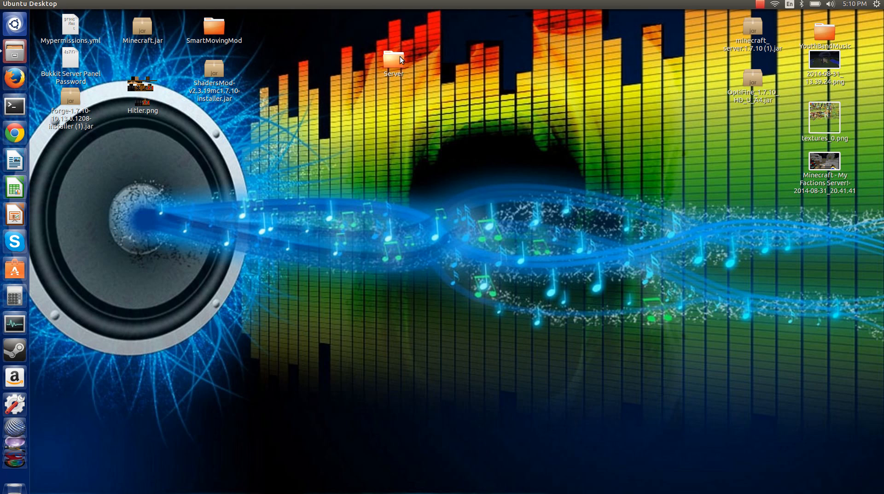
double_click(394, 61)
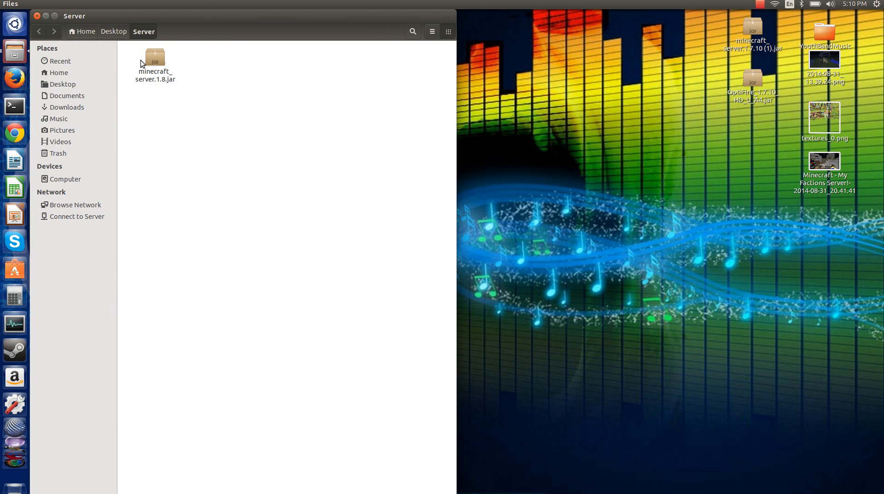
mouse_move(147, 91)
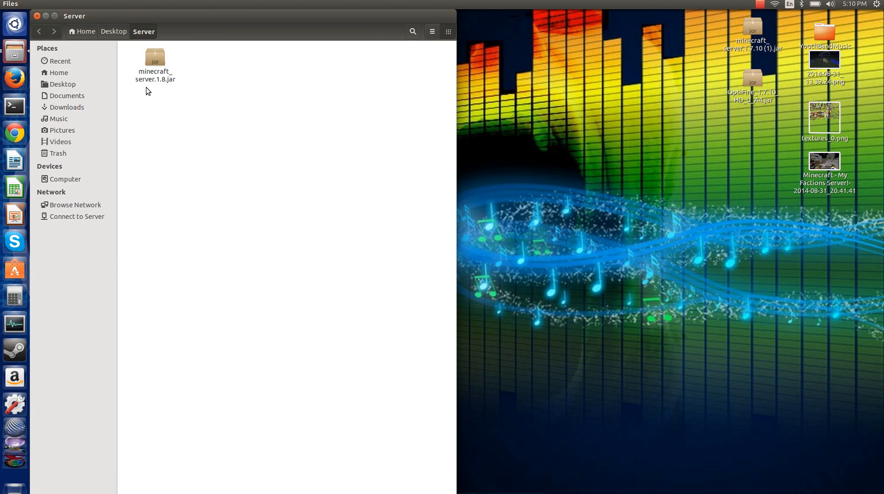
left_click(37, 16)
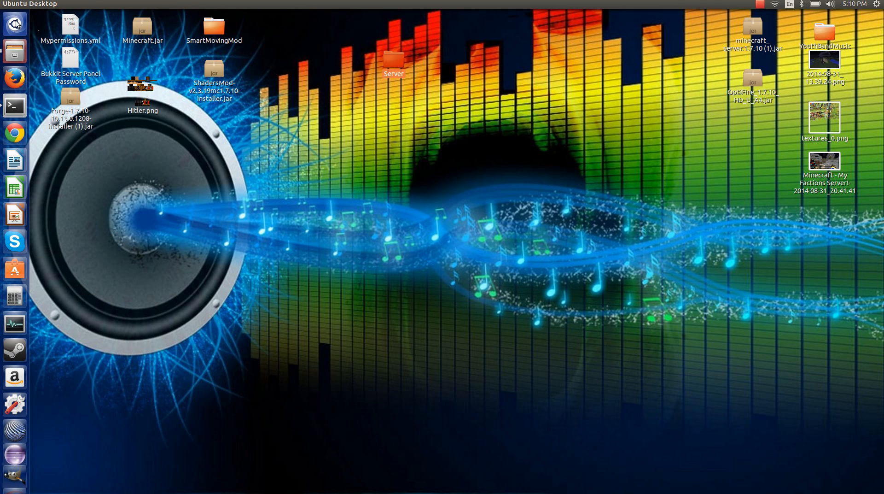
Step: Launch Terminal from the Dash by searching 'termi'
type("termi")
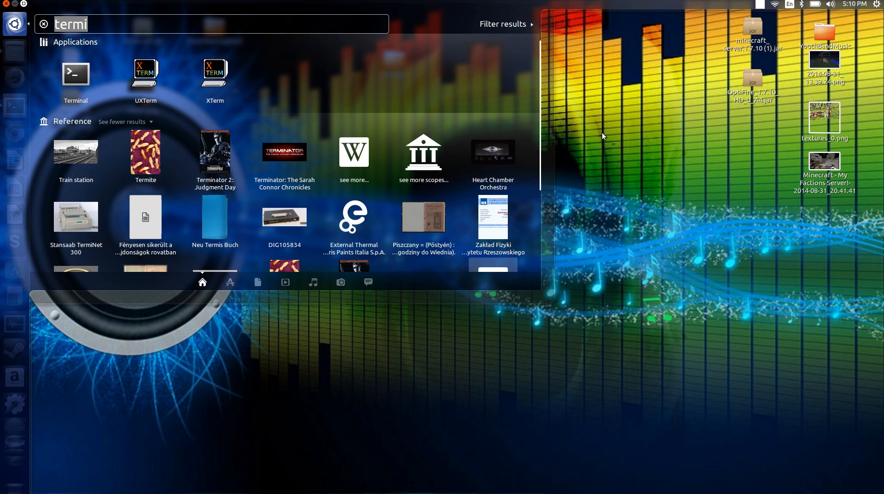
mouse_move(77, 74)
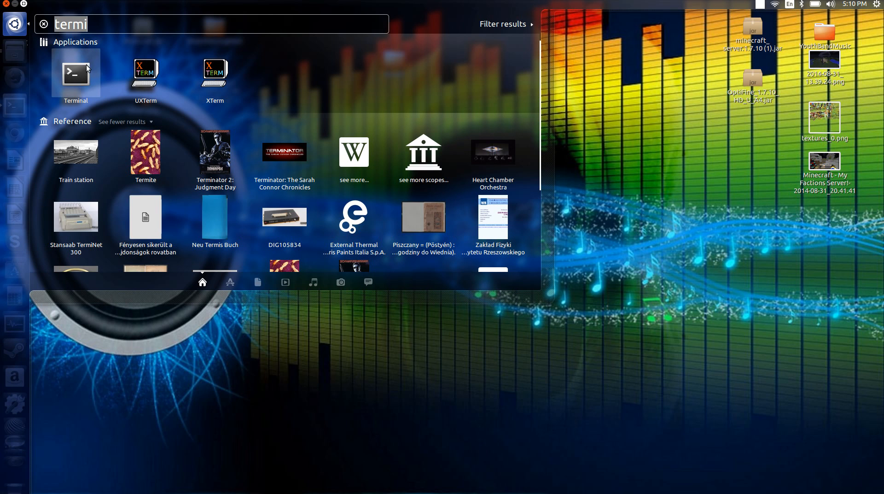
left_click(75, 72)
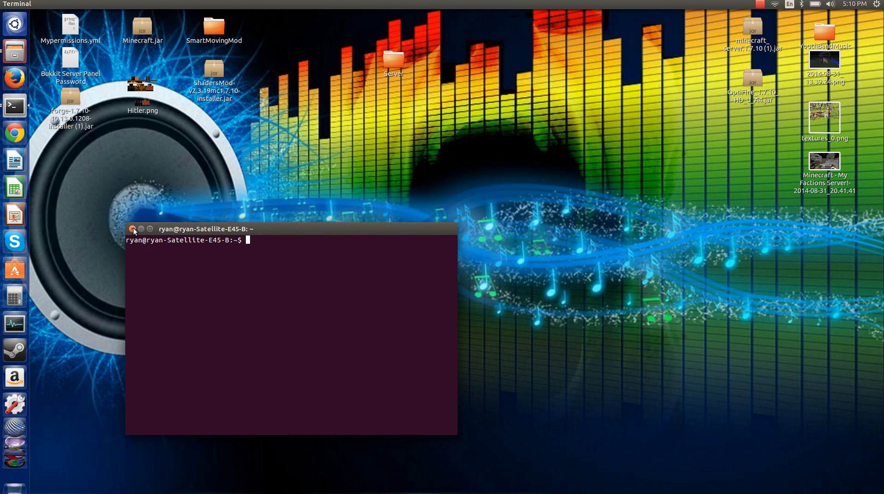
left_click(131, 230)
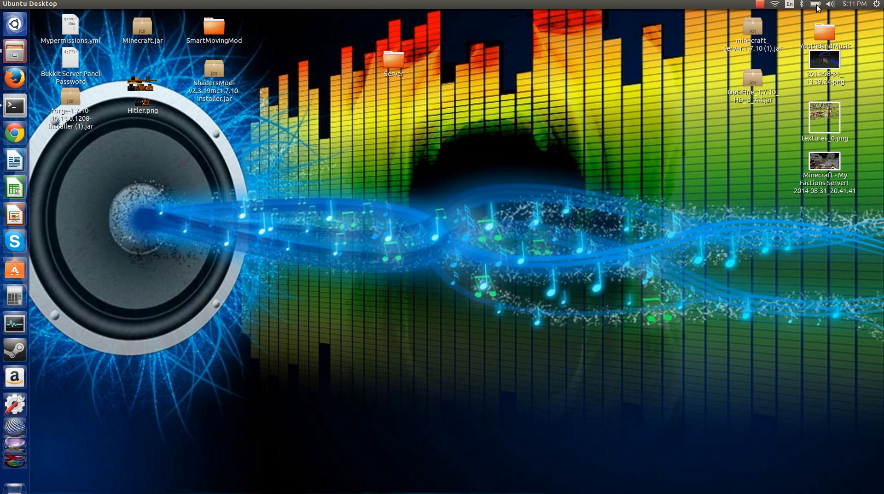
mouse_move(411, 172)
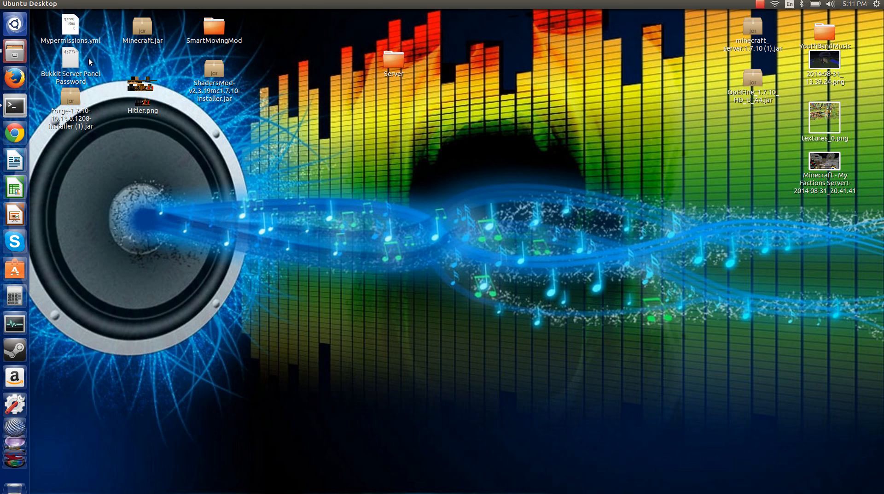
Step: Peek into the desktop Server folder, then return to the terminal window
double_click(394, 59)
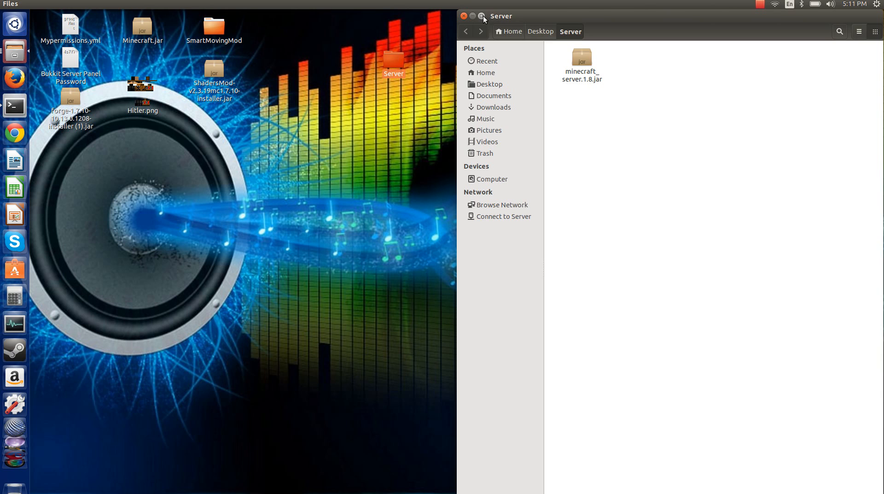
left_click(473, 15)
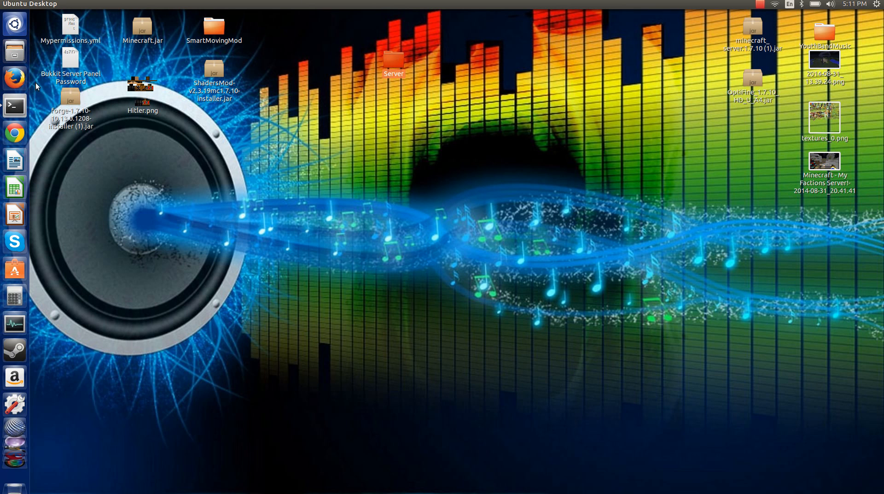
left_click(14, 106)
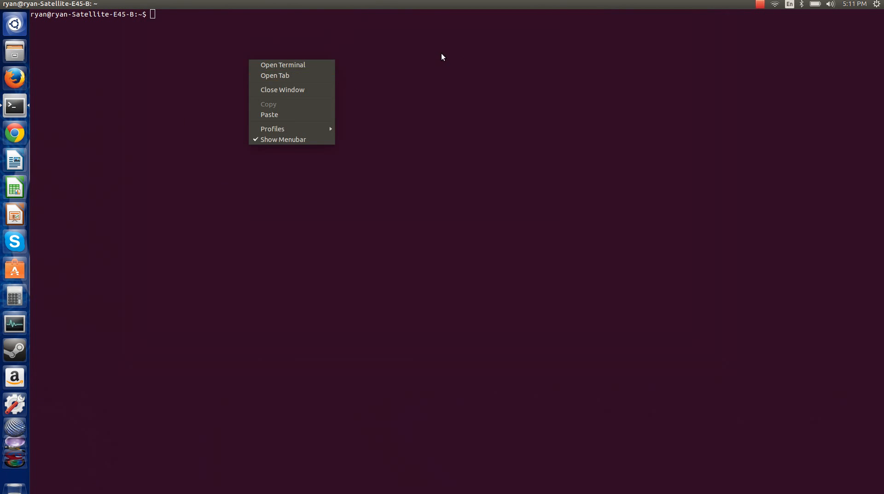
Step: Change directory into Desktop/Server
left_click(356, 37)
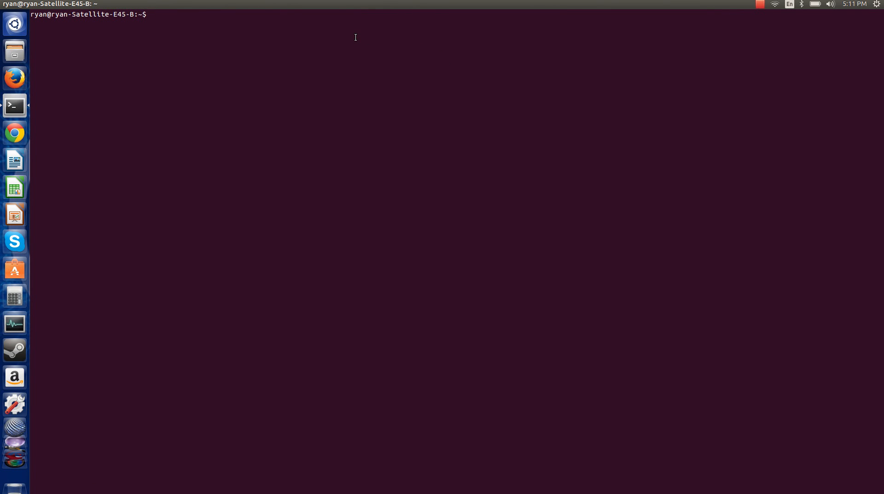
type("cd")
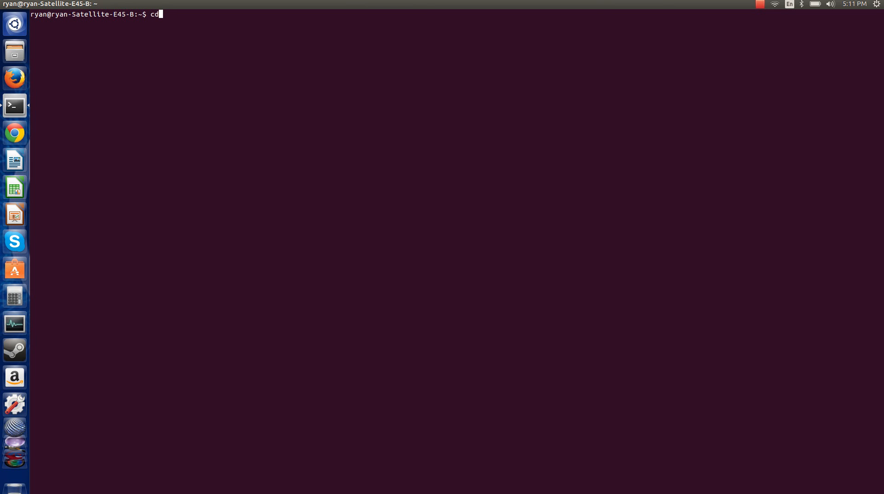
type("Desktop")
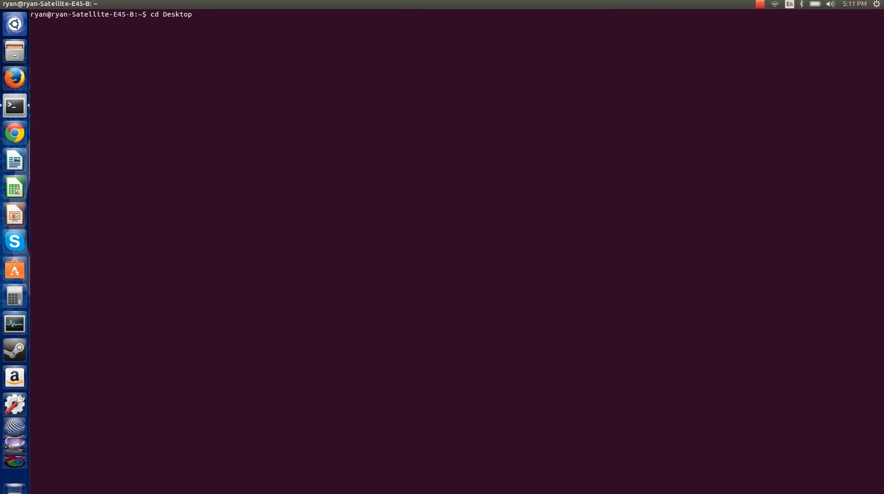
type("/Server")
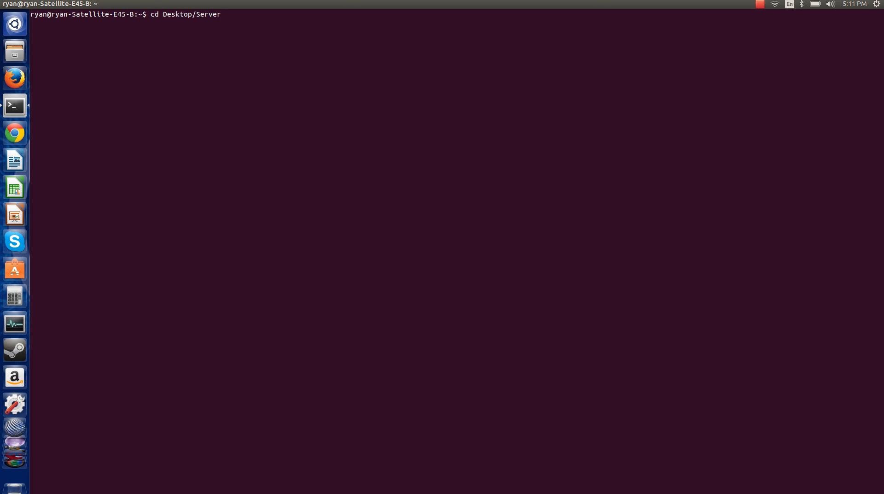
key("Return")
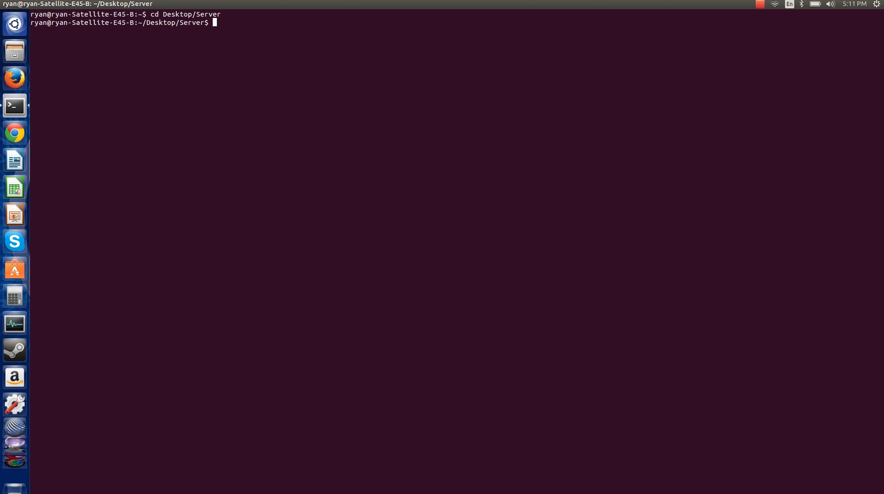
Step: Paste the java launch command and edit the jar name to minecraft_server.1.8.jar
right_click(216, 23)
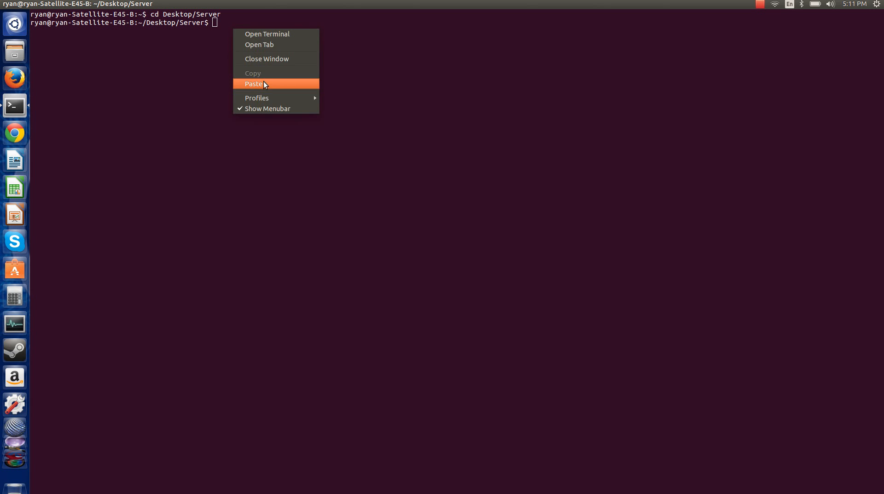
left_click(255, 83)
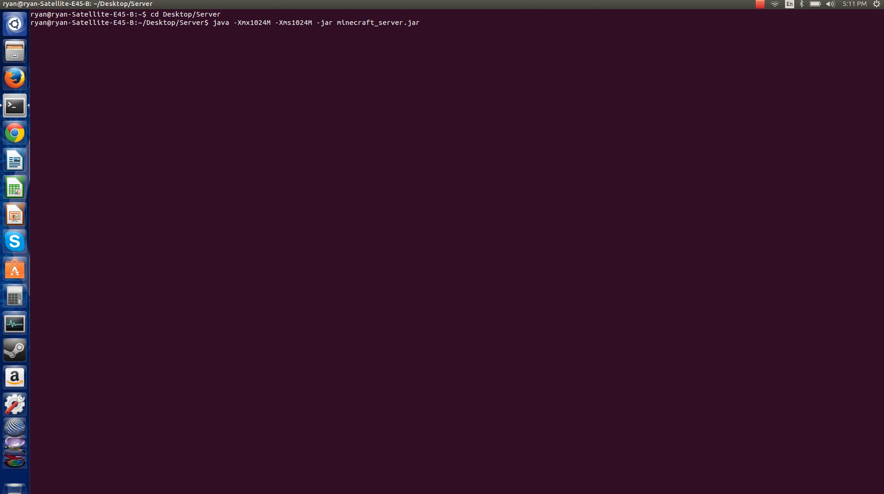
type(".1.8.")
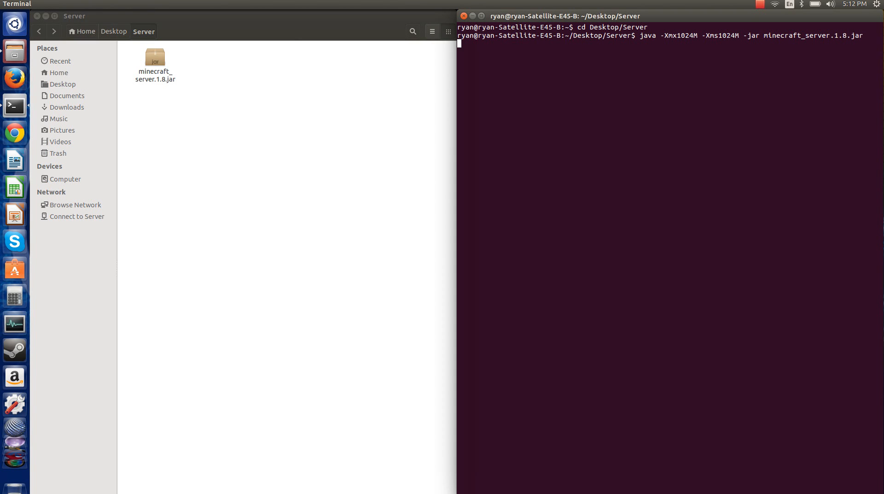
mouse_move(637, 283)
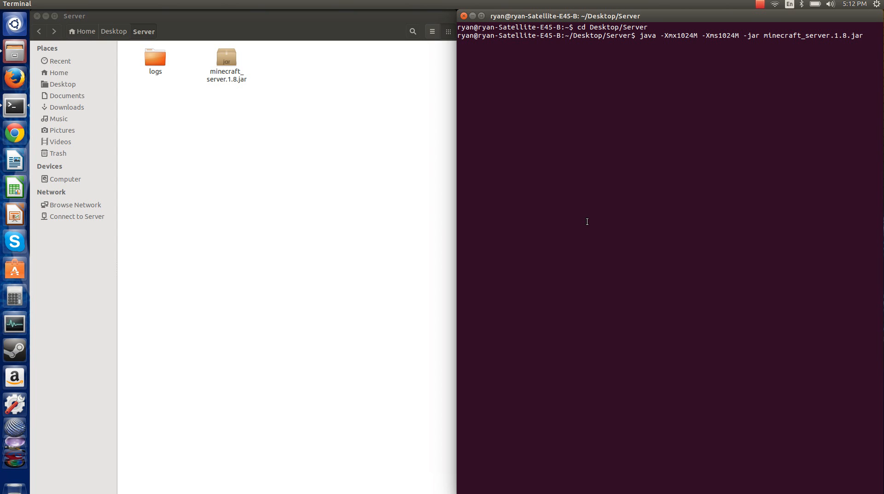
Step: Run the server once so it generates eula.txt and server.properties
key("Return")
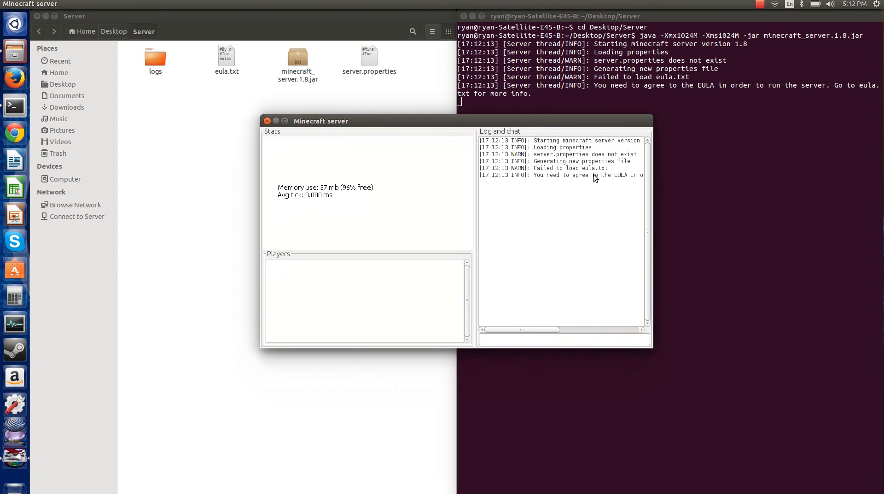
double_click(564, 169)
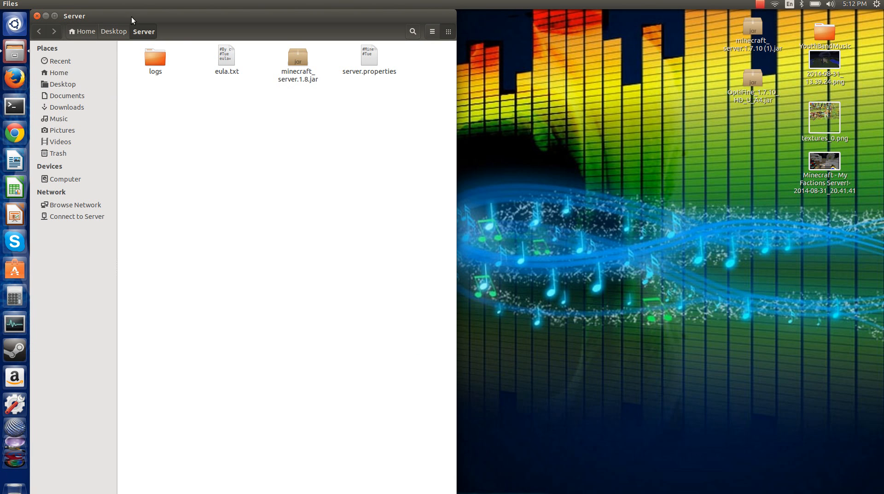
Step: Edit eula.txt in gedit so it reads eula=true
left_click(226, 59)
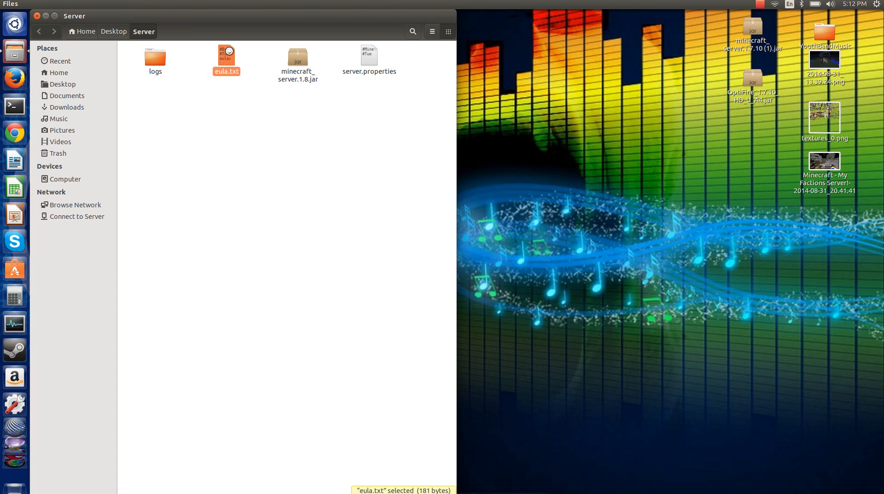
double_click(227, 55)
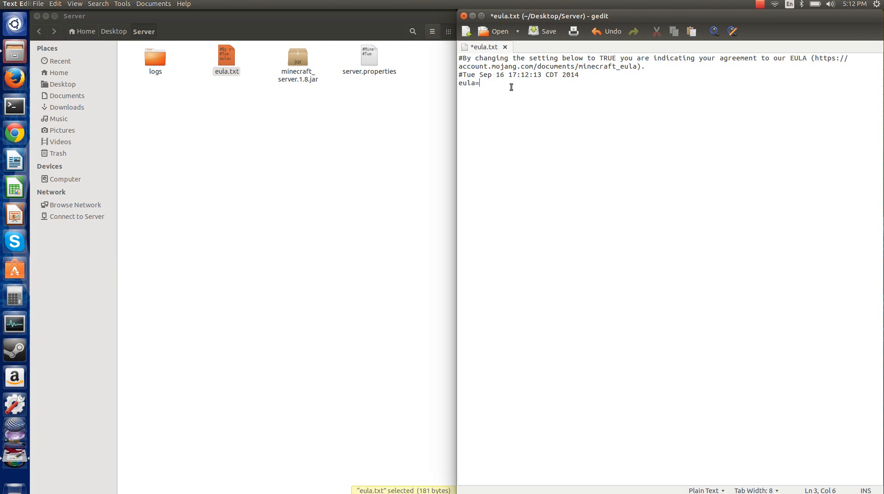
type("true")
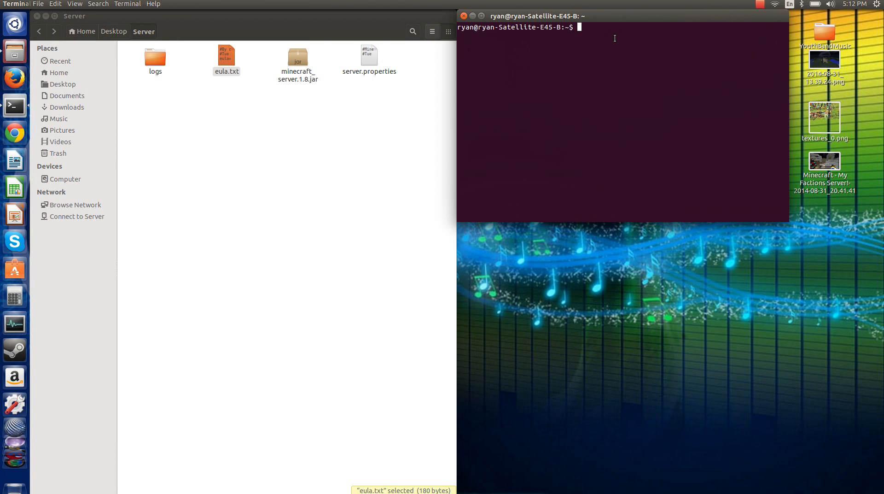
Step: From Desktop/Server, enter java -Xmx1024M -Xms1024M -jar minecraft_server.1.8.jar again
type("Dest")
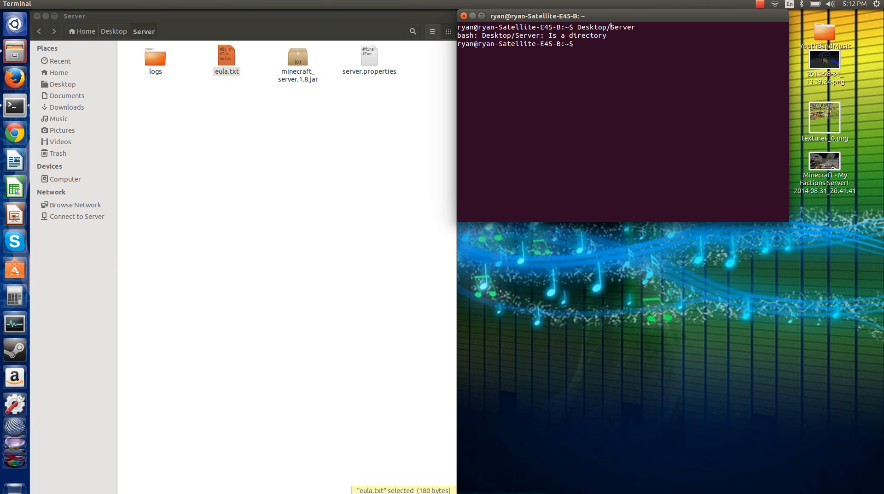
type("cd Desktop")
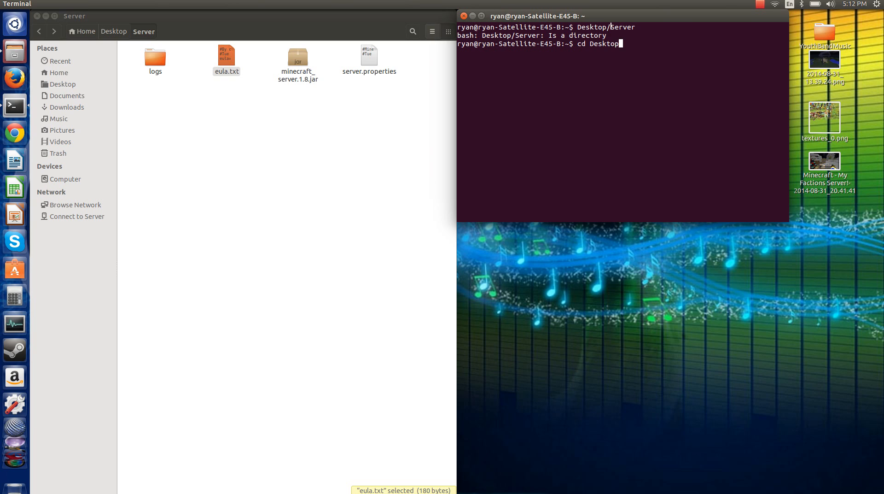
type("/Server")
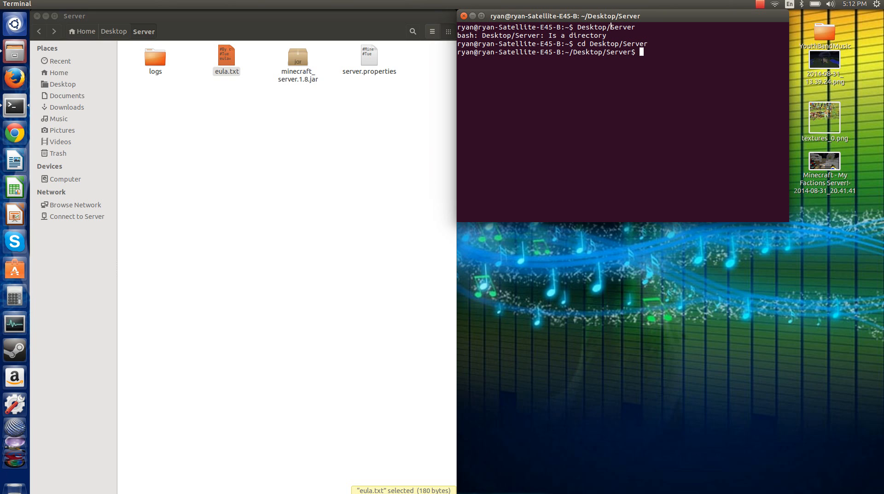
type("java -Xmx1024M -Xms1024M -jar minecraft_server.jar")
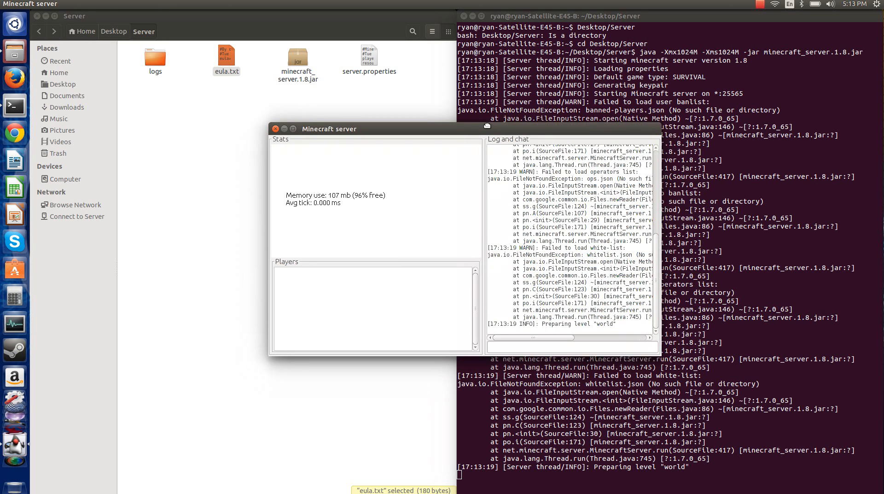
Step: Move the server GUI window aside while it prepares the world
left_click_drag(329, 129, 370, 114)
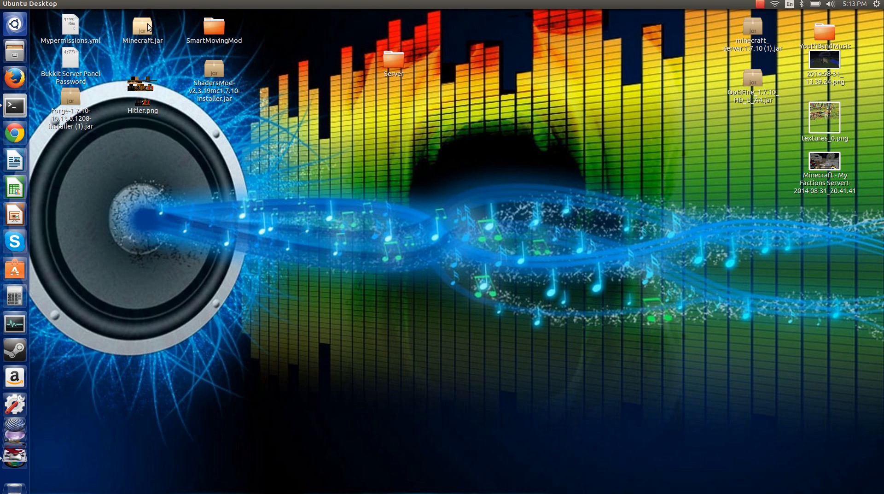
Step: Start the Minecraft Launcher from Minecraft.jar on the desktop
double_click(142, 29)
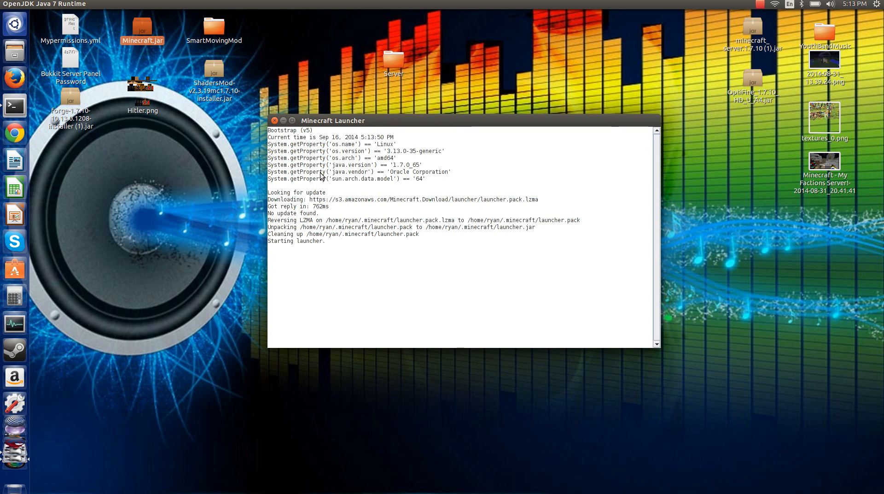
mouse_move(512, 182)
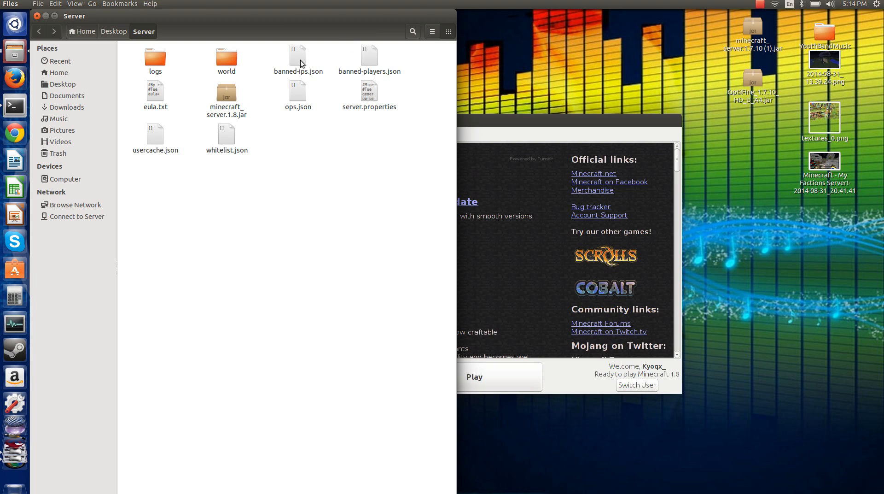
mouse_move(8, 3)
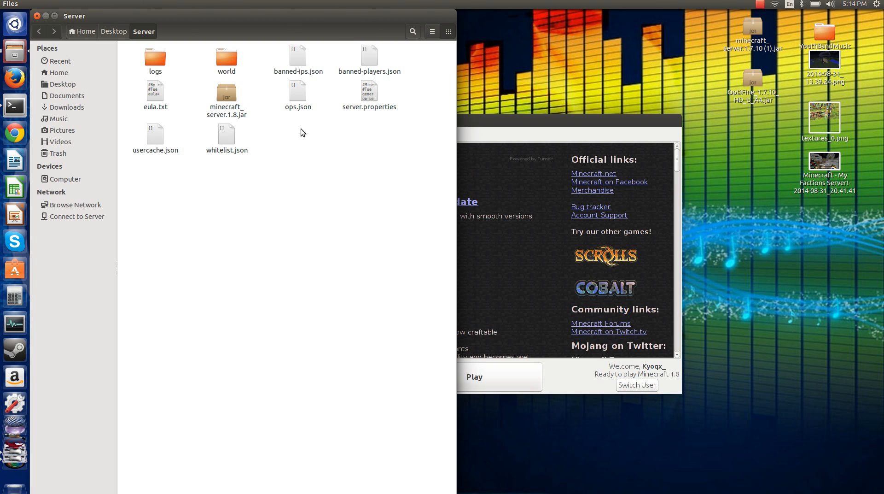
right_click(316, 139)
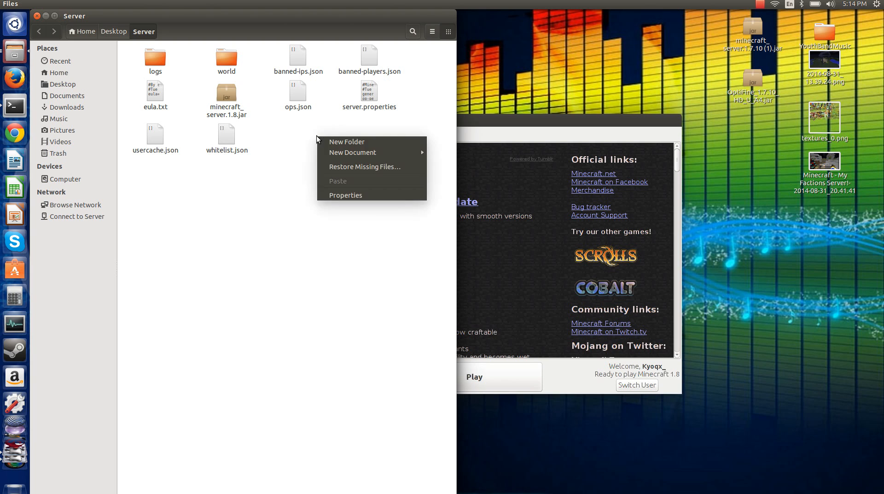
left_click(303, 134)
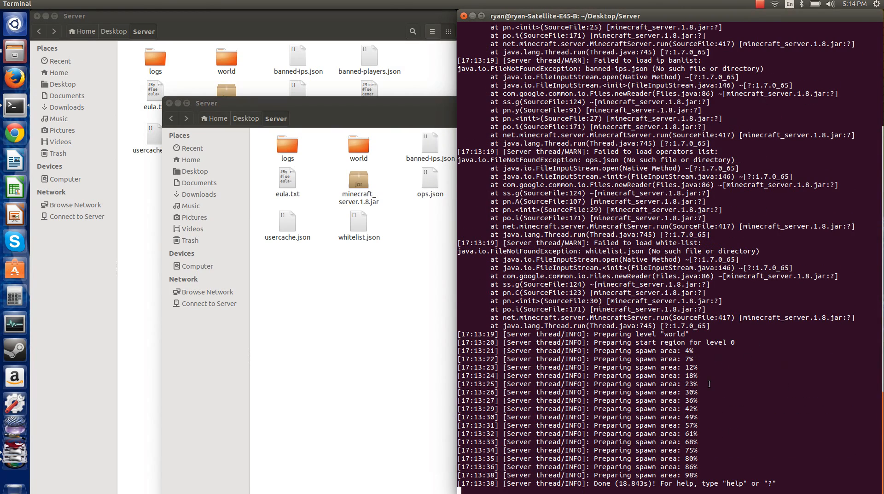
Step: Re-enter the 1024M server launch command and switch back to the Minecraft Launcher
type("java -Xmx1024M -Xms1024M -jar minecraft_server.jar")
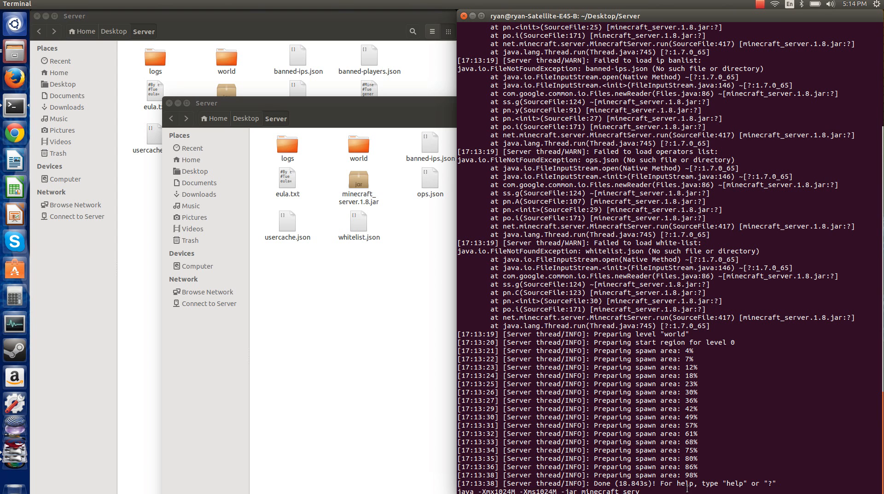
left_click(464, 15)
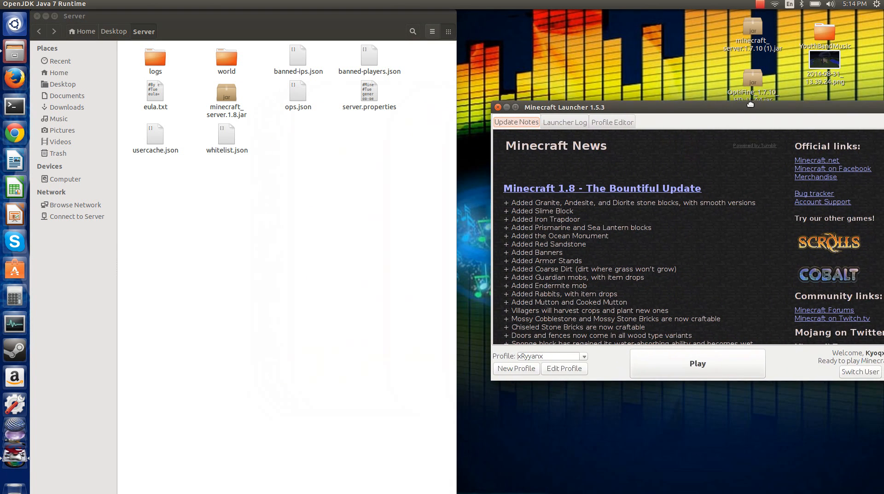
Step: Play Minecraft 1.8 and reach Direct Connect from the Multiplayer list
left_click(697, 363)
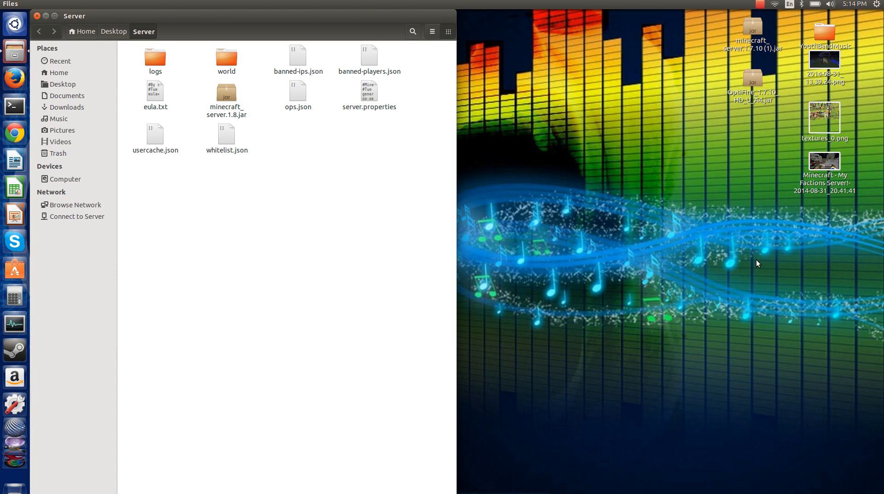
mouse_move(667, 175)
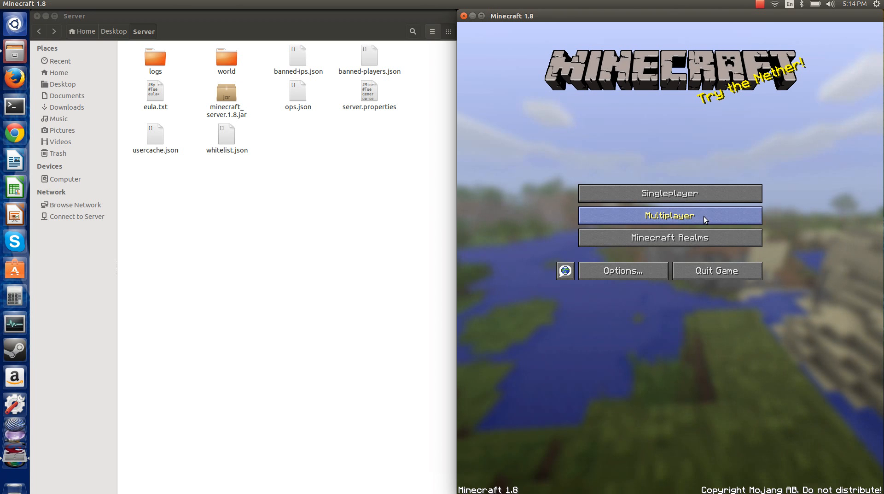
left_click(670, 215)
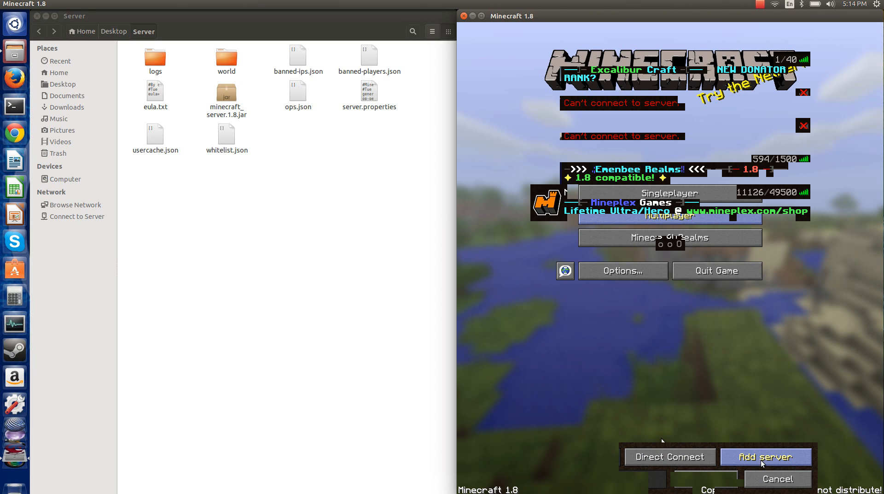
left_click(669, 457)
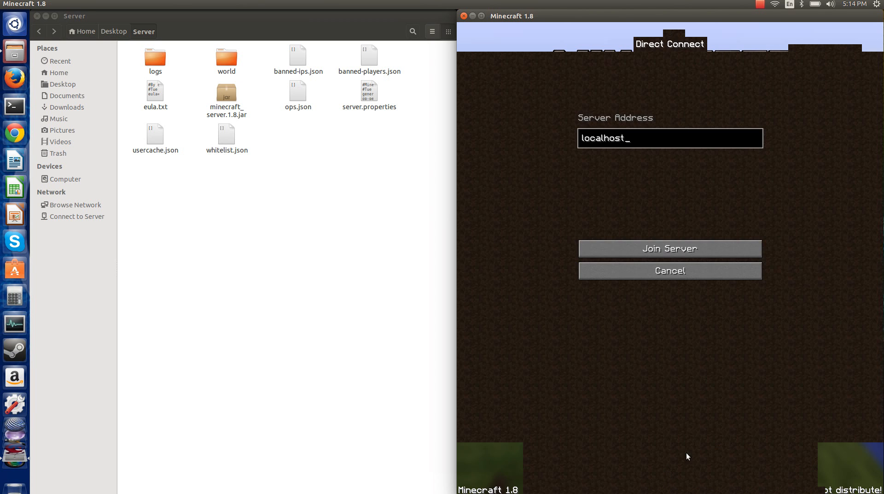
Step: Cancel and reopen Direct Connect so localhost remains as the server address
left_click(670, 270)
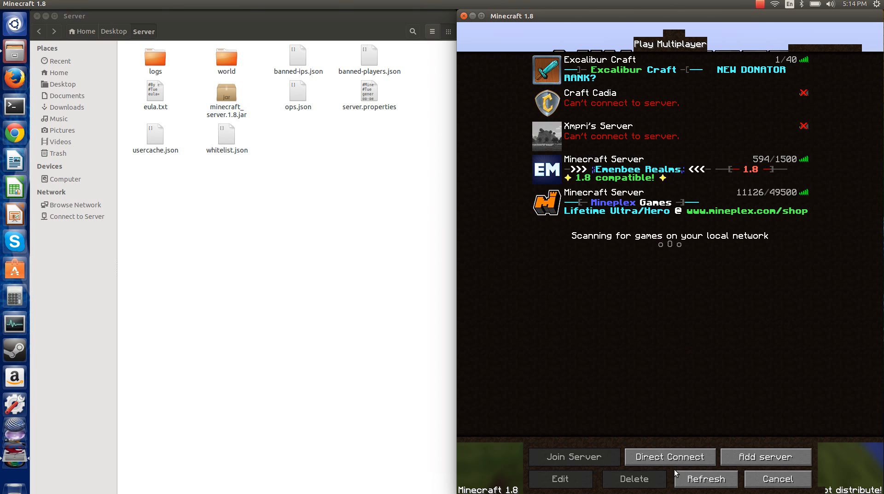
left_click(670, 457)
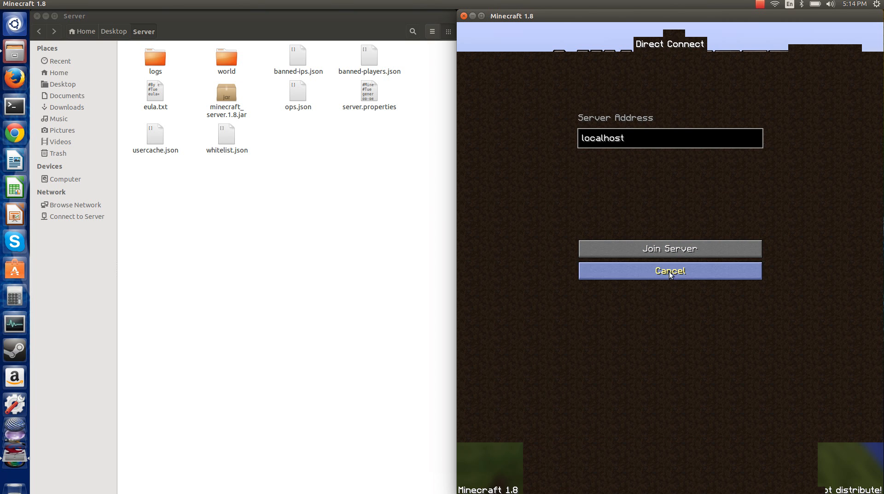
left_click(669, 271)
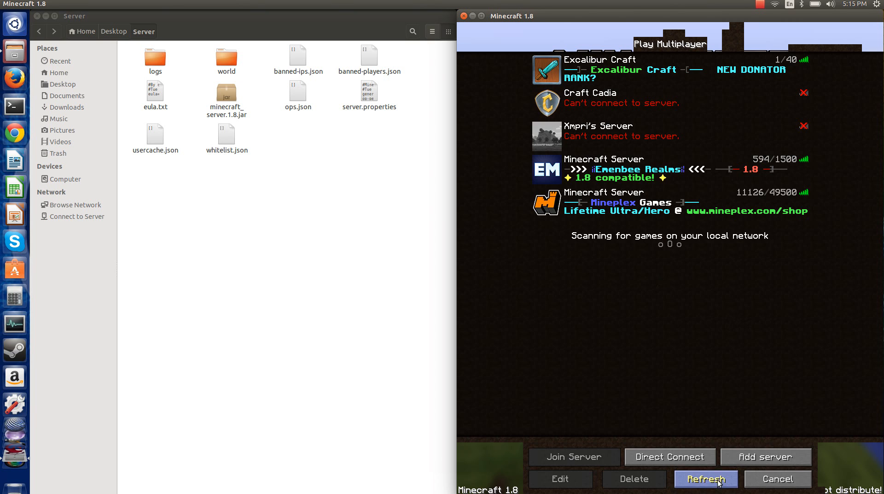
left_click(560, 478)
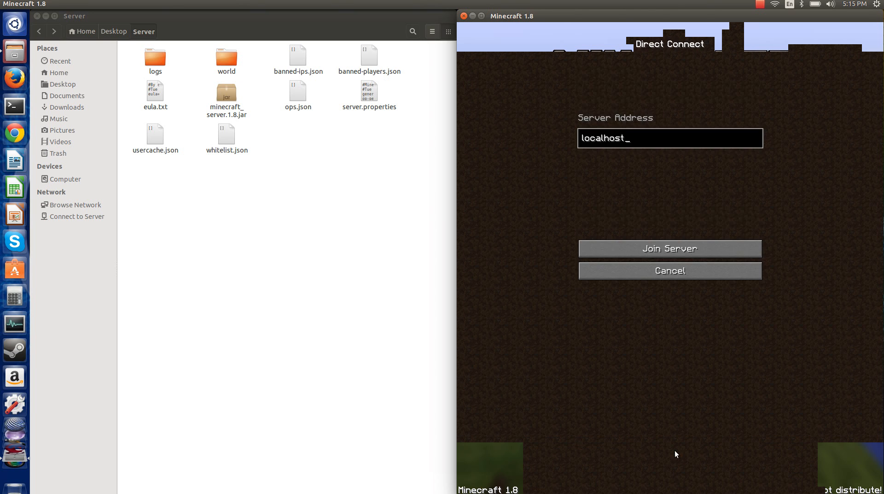
mouse_move(701, 151)
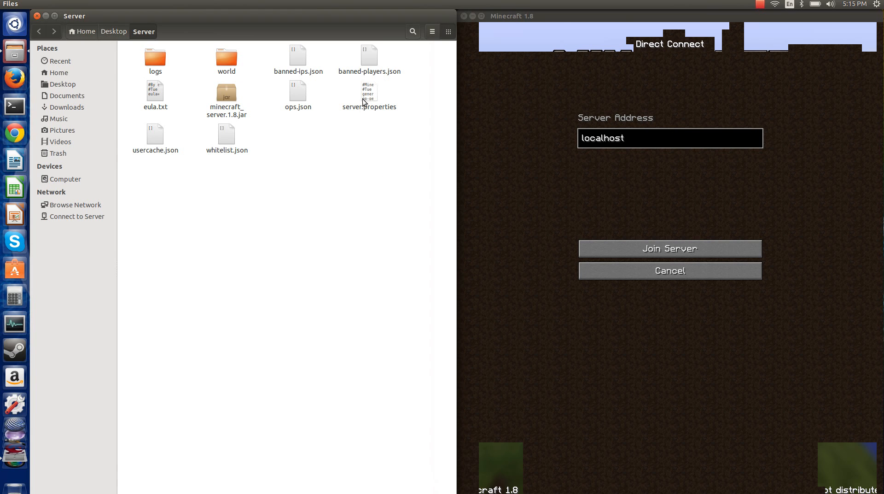
Step: In server.properties, correct server-port back to 25565
double_click(369, 93)
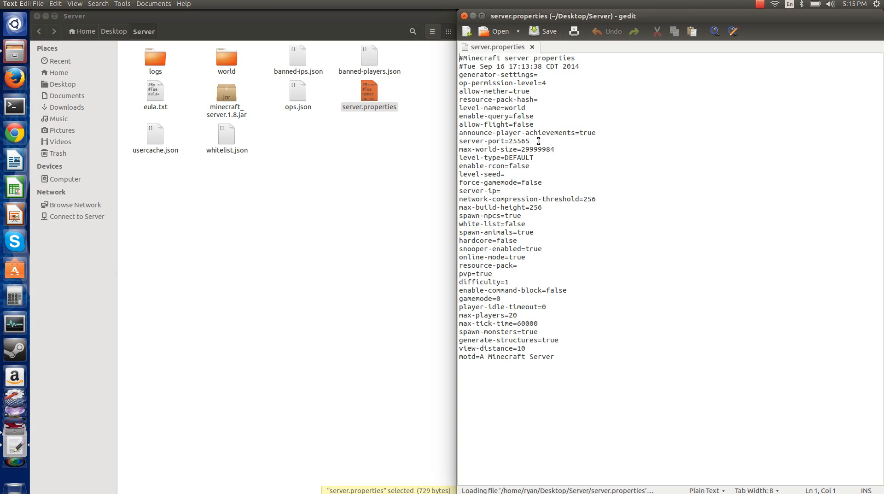
double_click(517, 141)
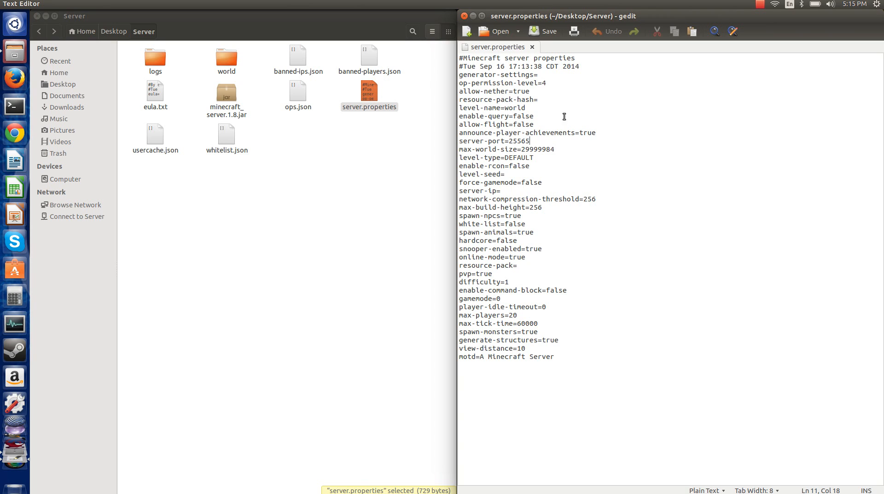
mouse_move(539, 156)
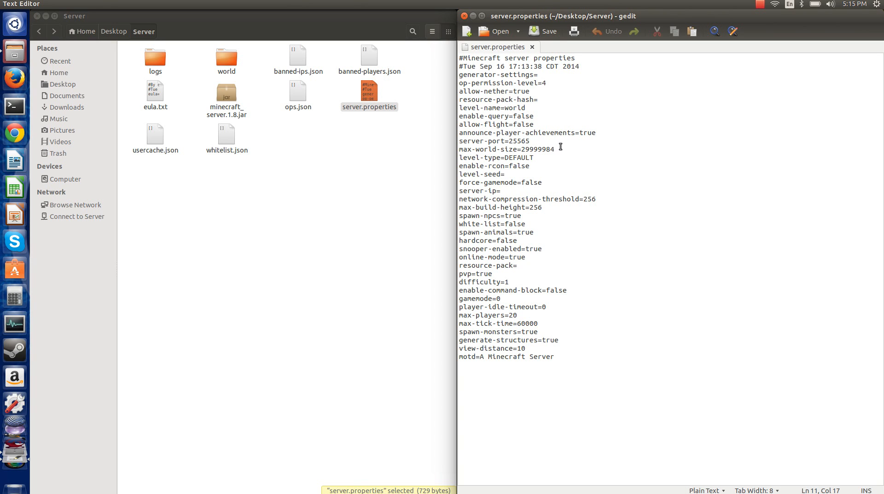
left_click(532, 141)
type("6")
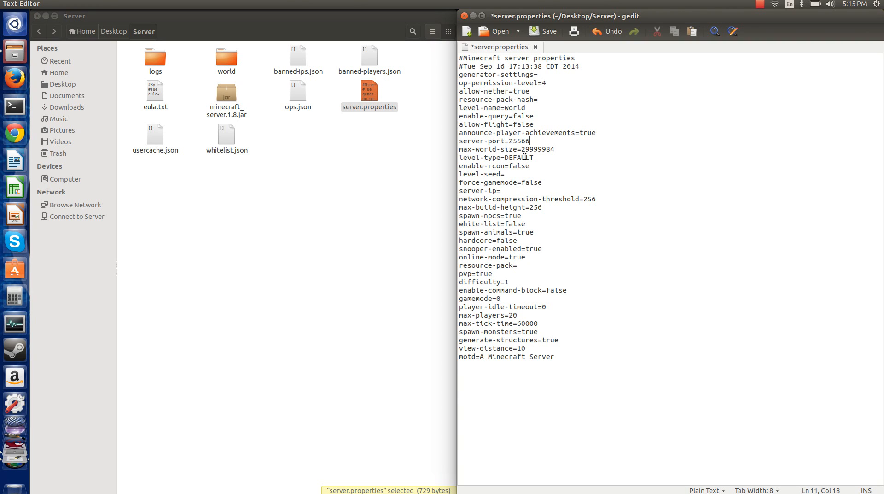
key("BackSpace")
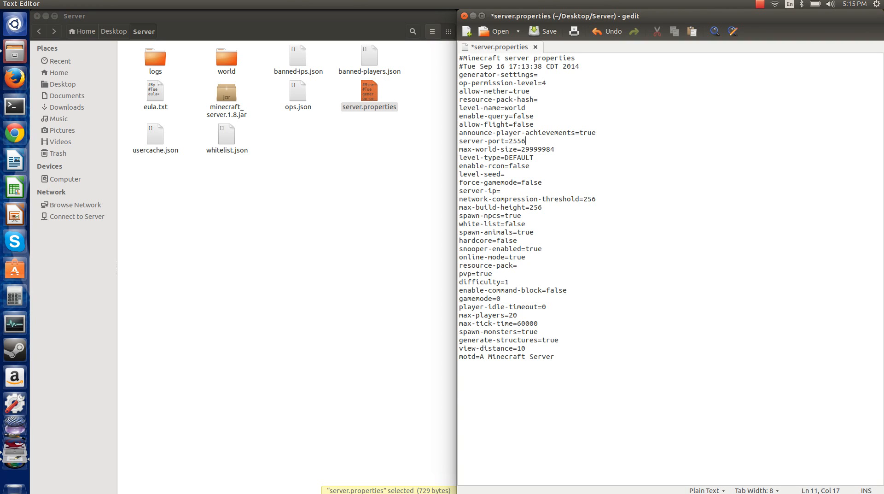
type("5")
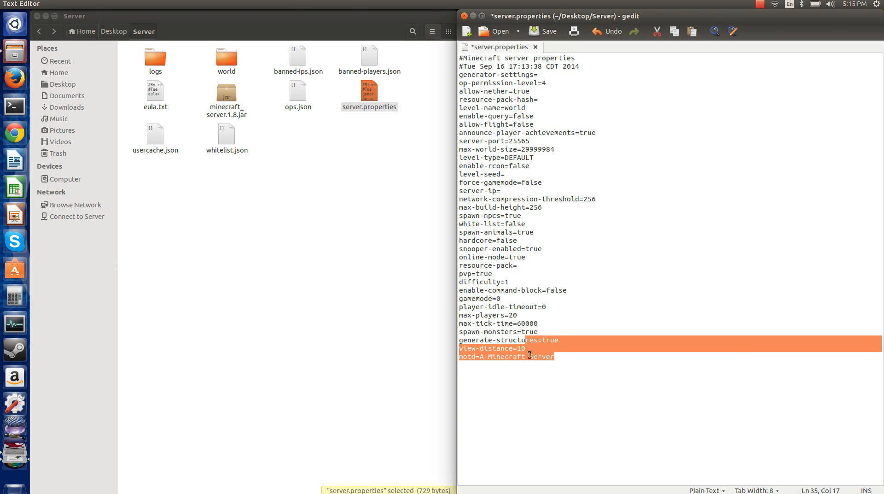
Step: Replace the motd with a Hello Youtube greeting, then attempt the localhost join (refused)
left_click(554, 357)
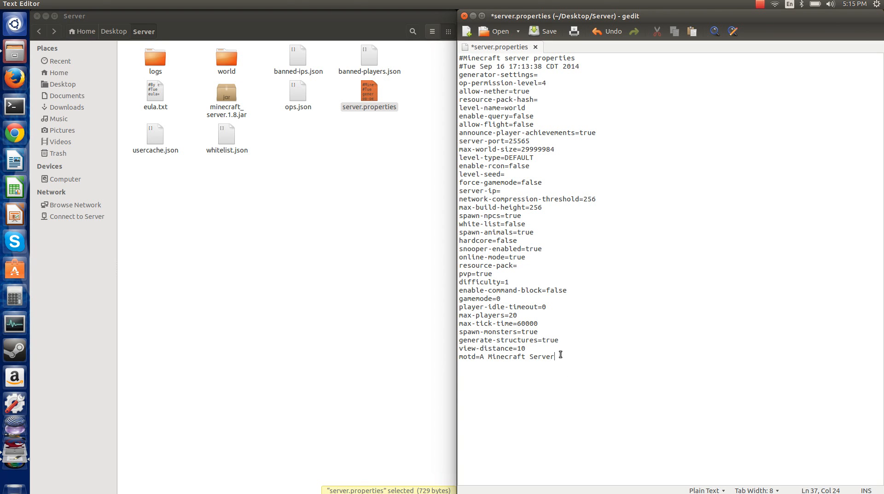
key("BackSpace")
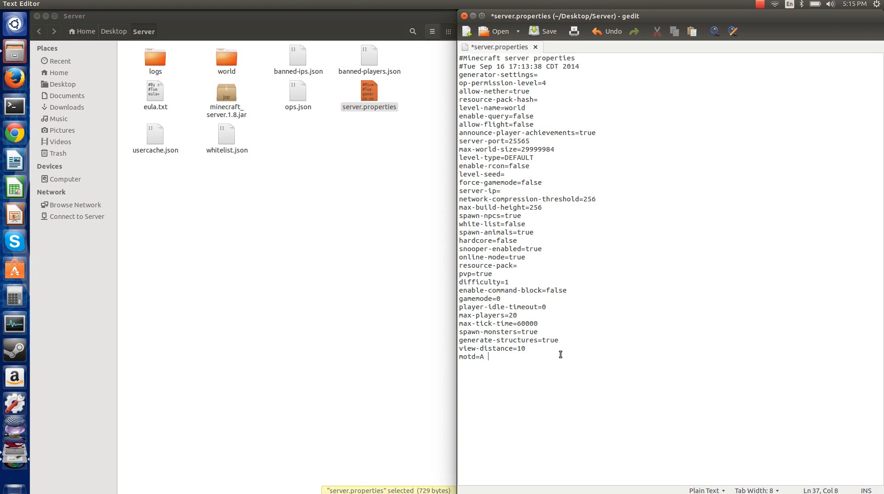
type("ello")
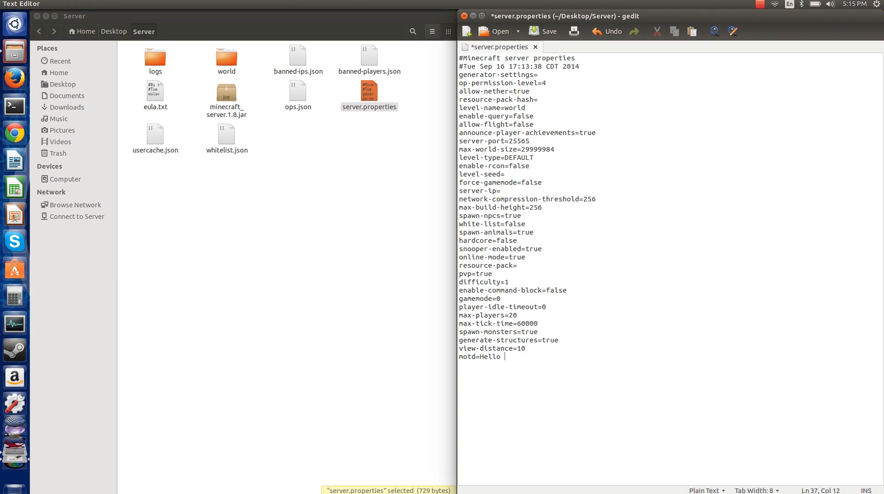
type("Youtube")
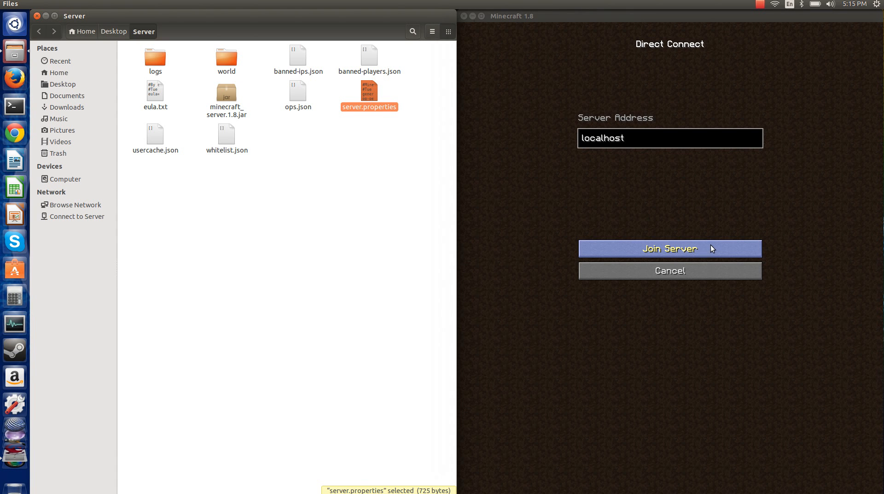
left_click(670, 248)
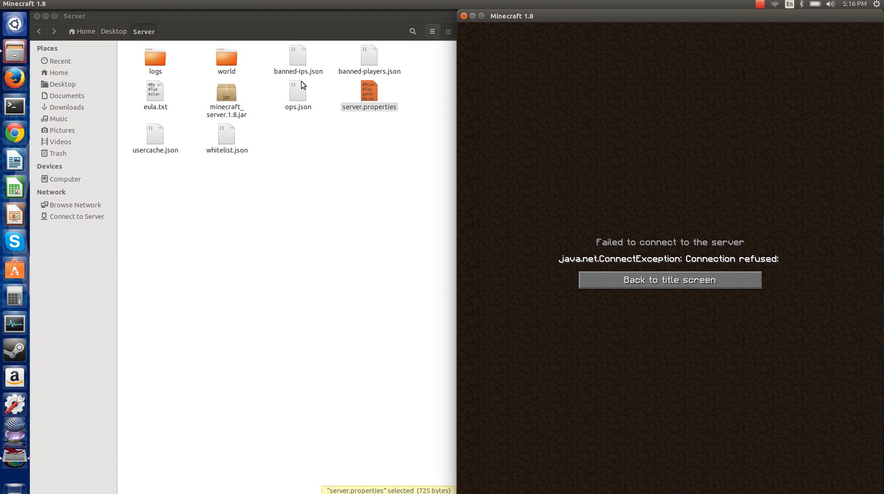
left_click(670, 280)
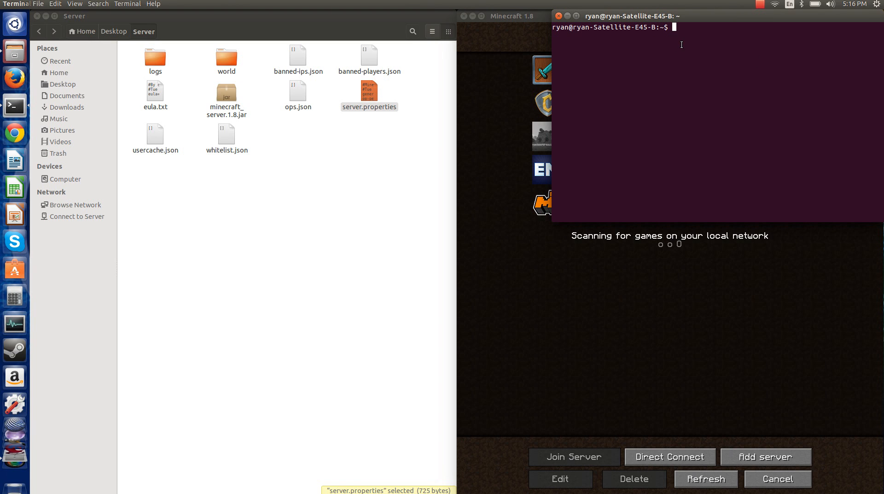
Step: From Desktop/Server, launch minecraft_server.1.8.jar with 1024M memory via java -jar
type("Deskt")
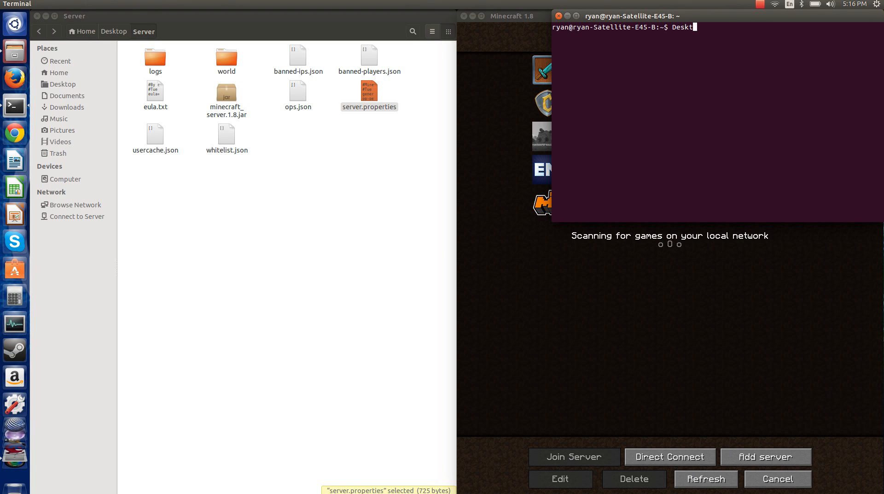
type("op/Server")
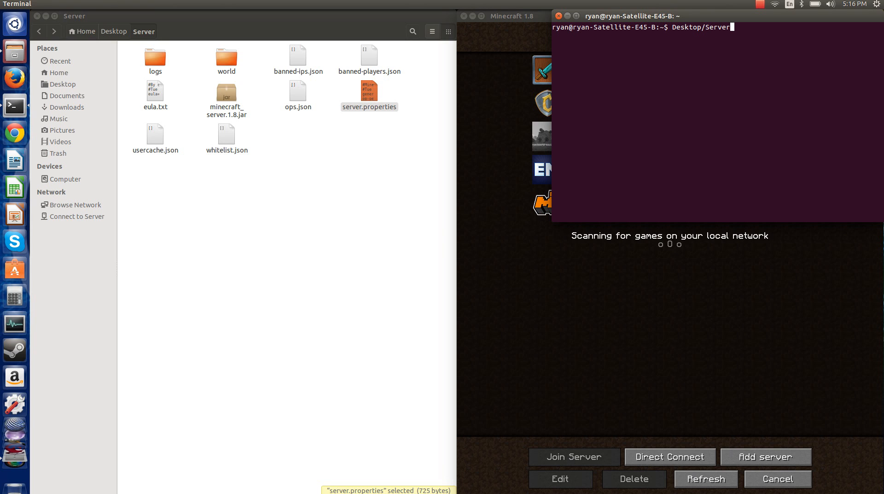
type("cd")
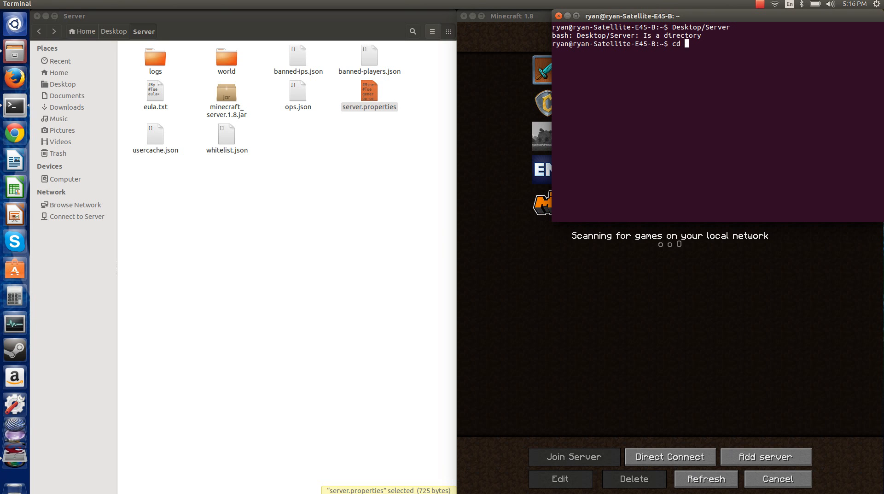
type("Desktop/Serve")
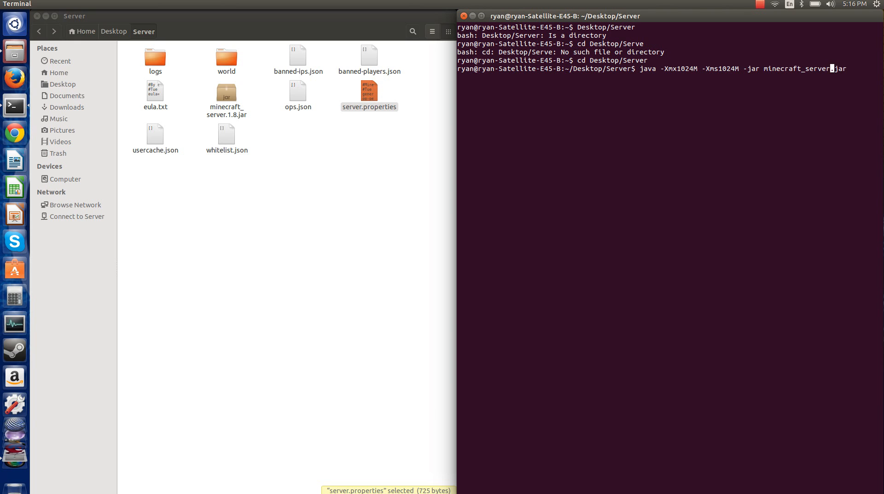
type("1.8.")
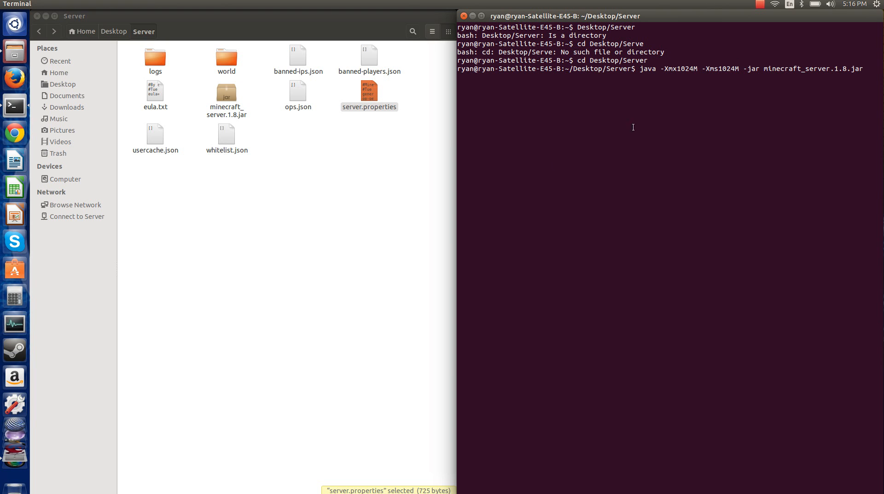
key("Return")
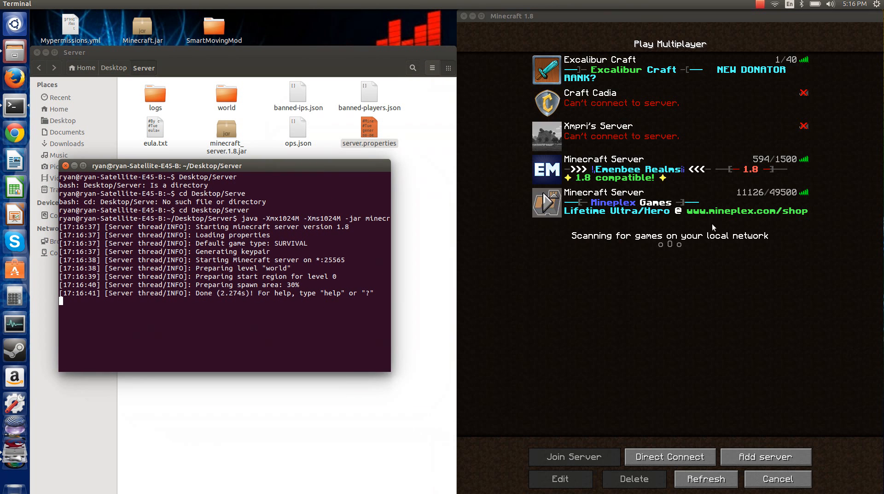
Step: Direct-connect to localhost, load into the world, and bring up the game menu
left_click(574, 457)
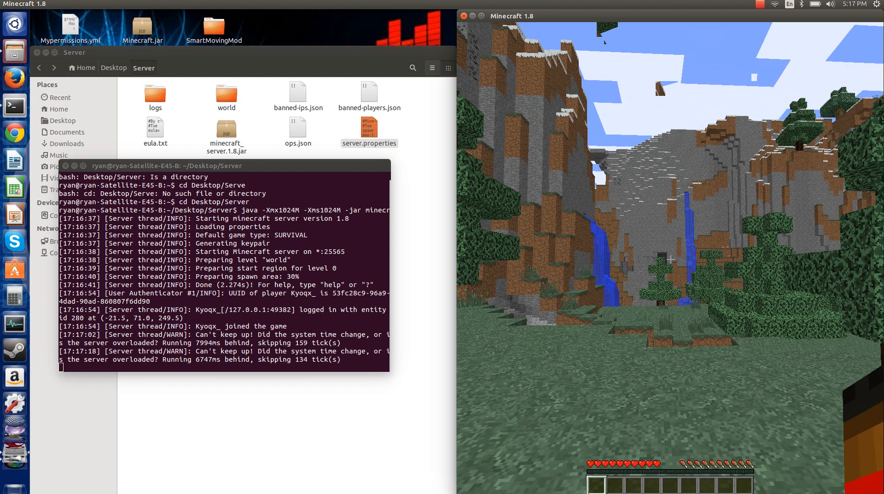
key("Escape")
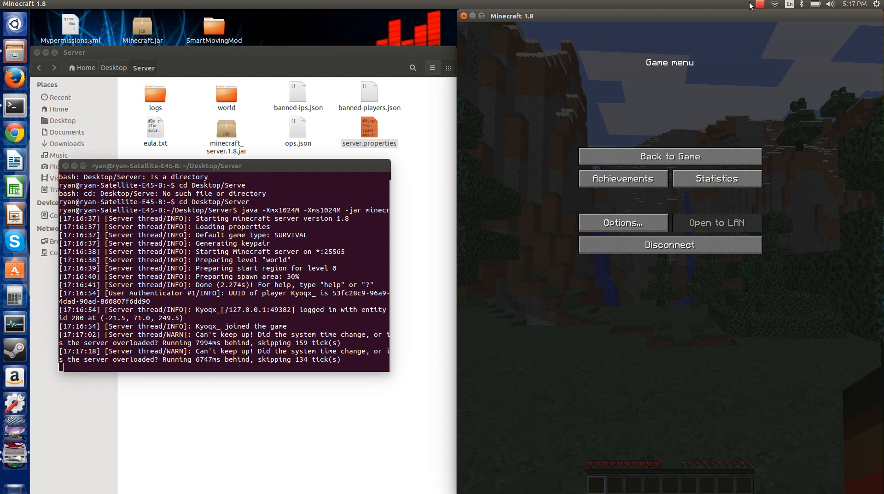
left_click(761, 5)
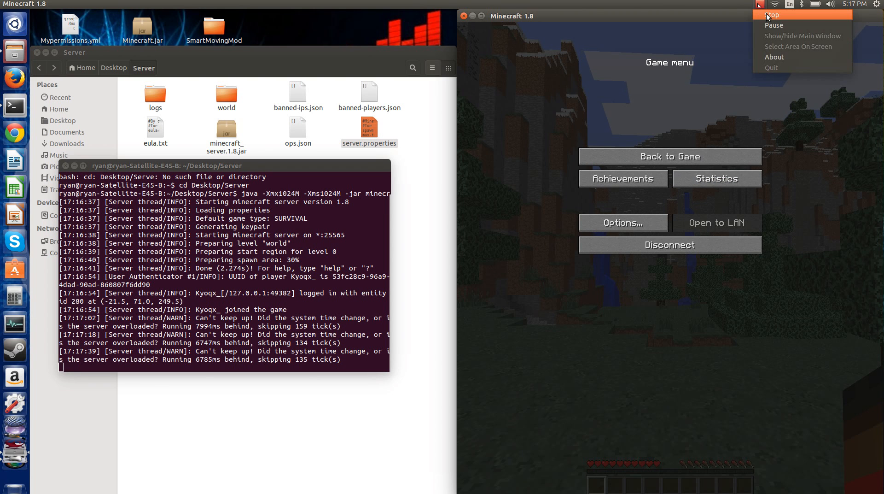